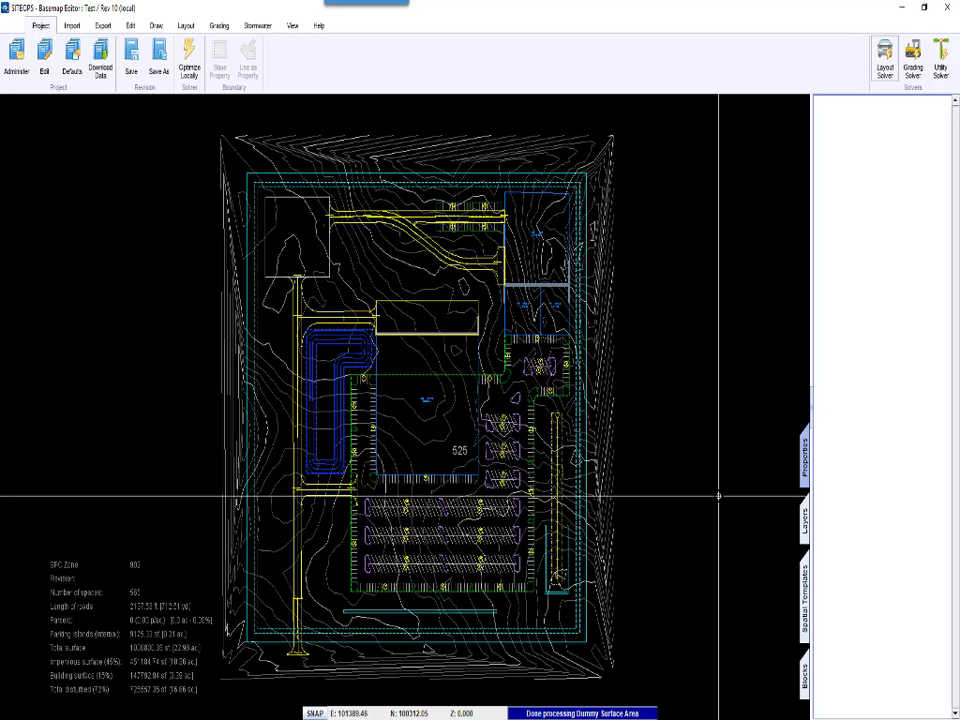
pyautogui.moveTo(716, 490)
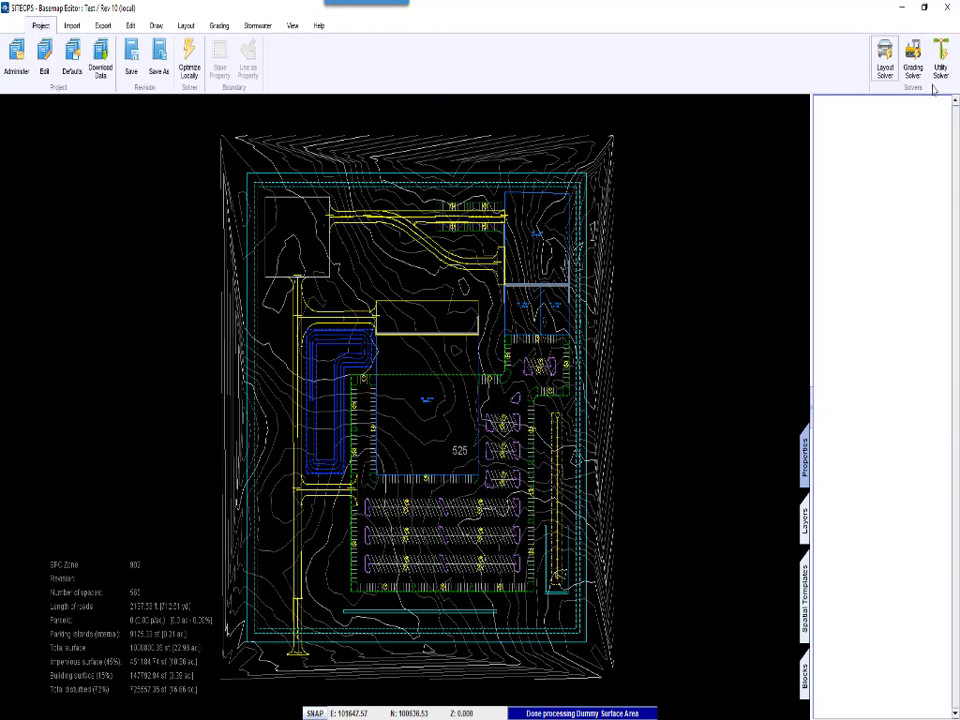
pyautogui.moveTo(908, 56)
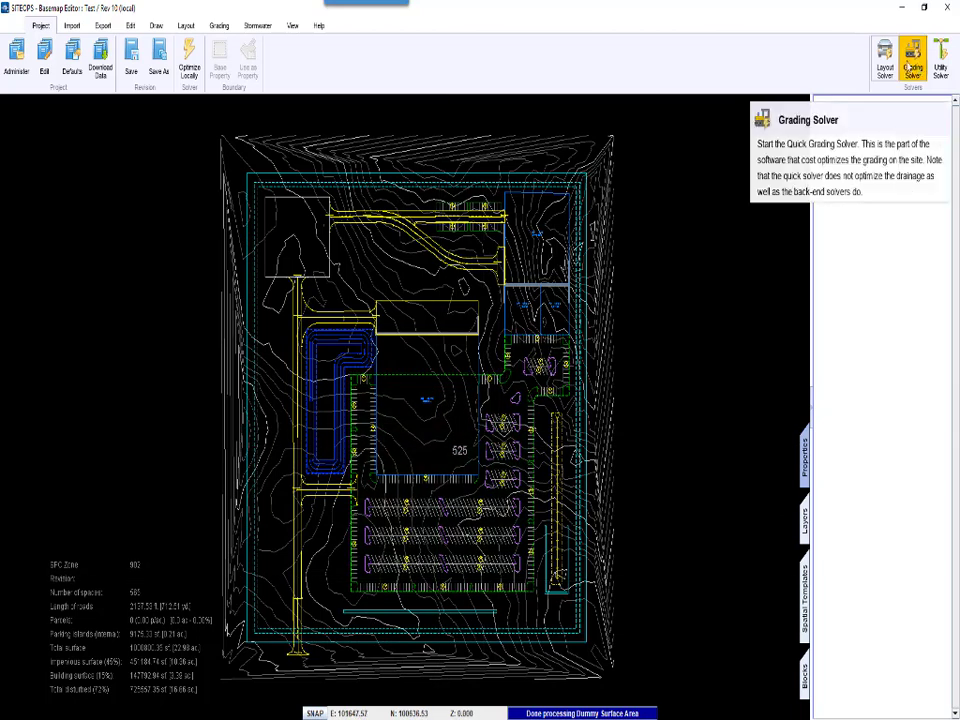
# Step: Run the quick Grading Solver and close the 3D viewer after reviewing the graded site
pyautogui.click(912, 56)
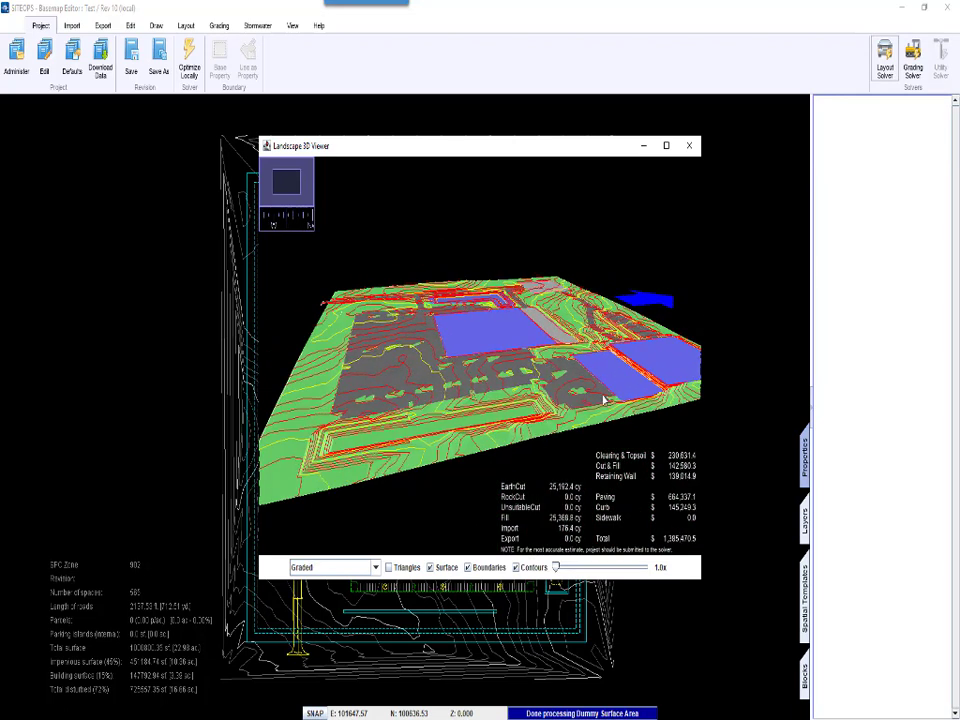
pyautogui.click(688, 144)
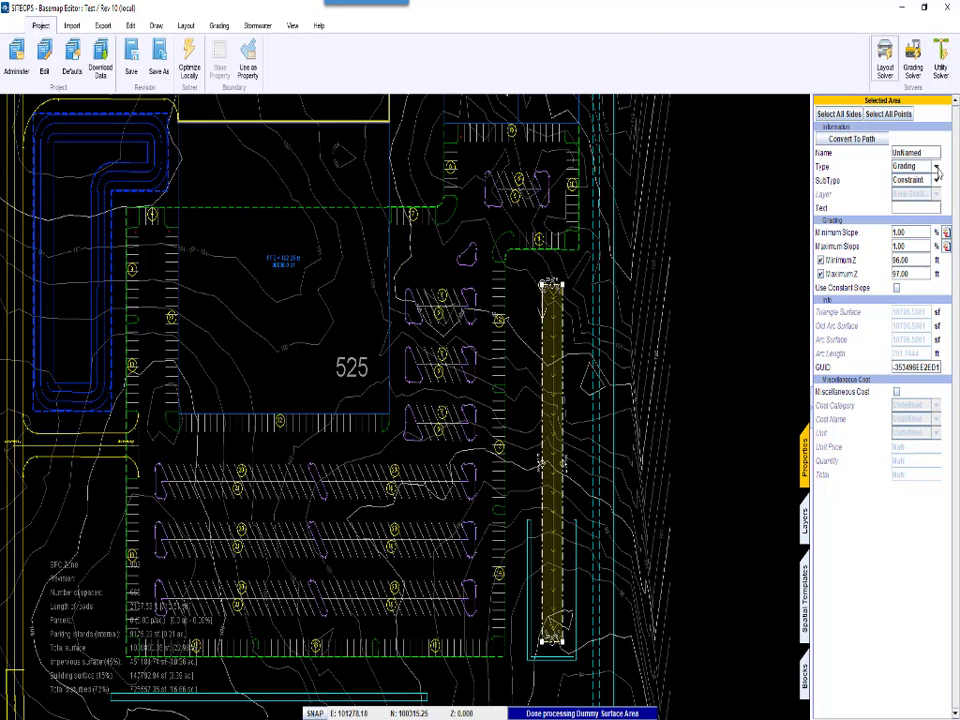
# Step: Set the narrow strip area's Type to Other and its use to Landscape
pyautogui.click(936, 180)
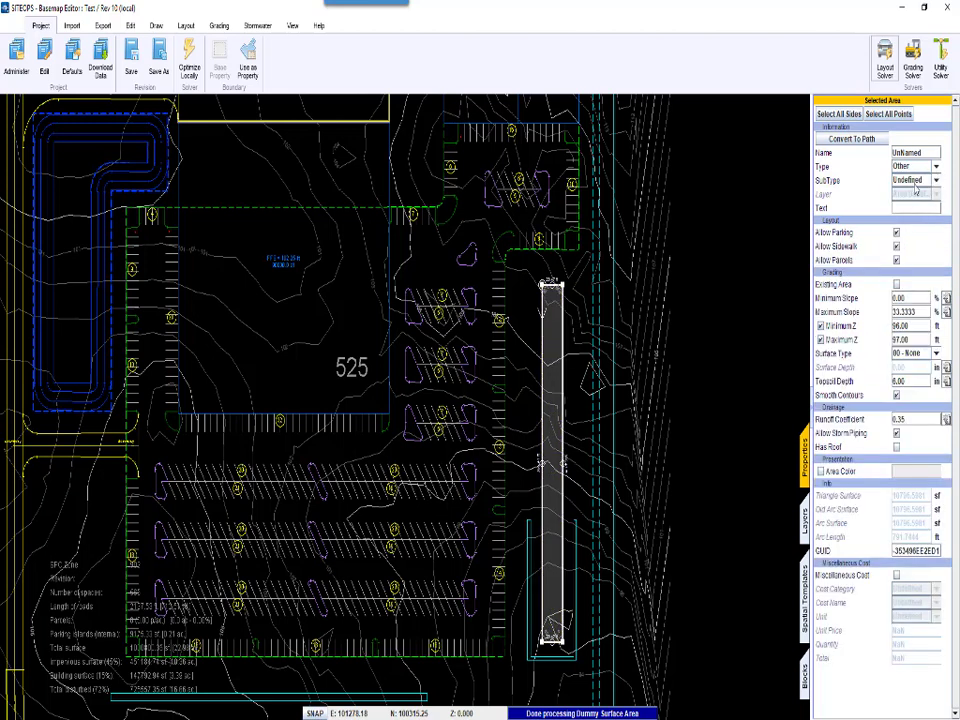
pyautogui.click(936, 180)
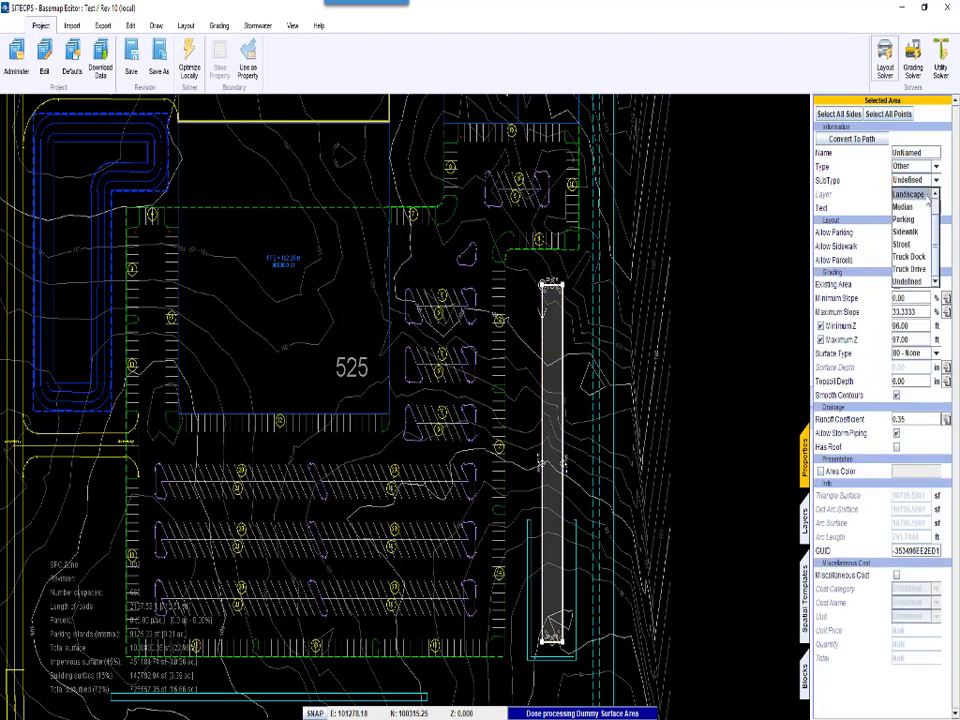
pyautogui.click(892, 188)
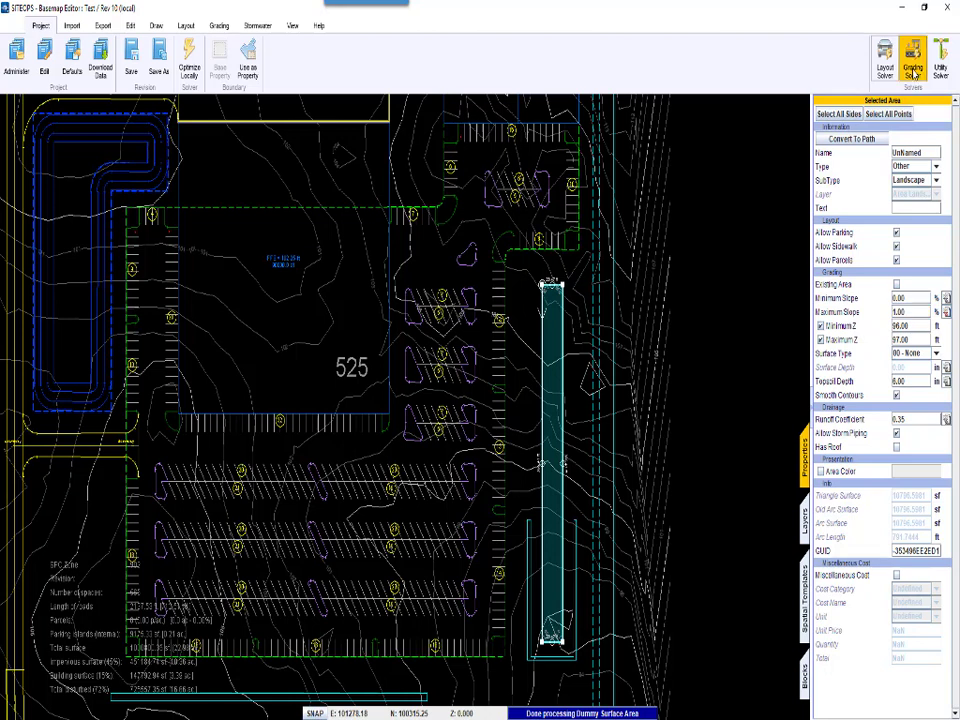
# Step: Re-run the quick Grading Solver and close the 3D viewer after review
pyautogui.click(908, 56)
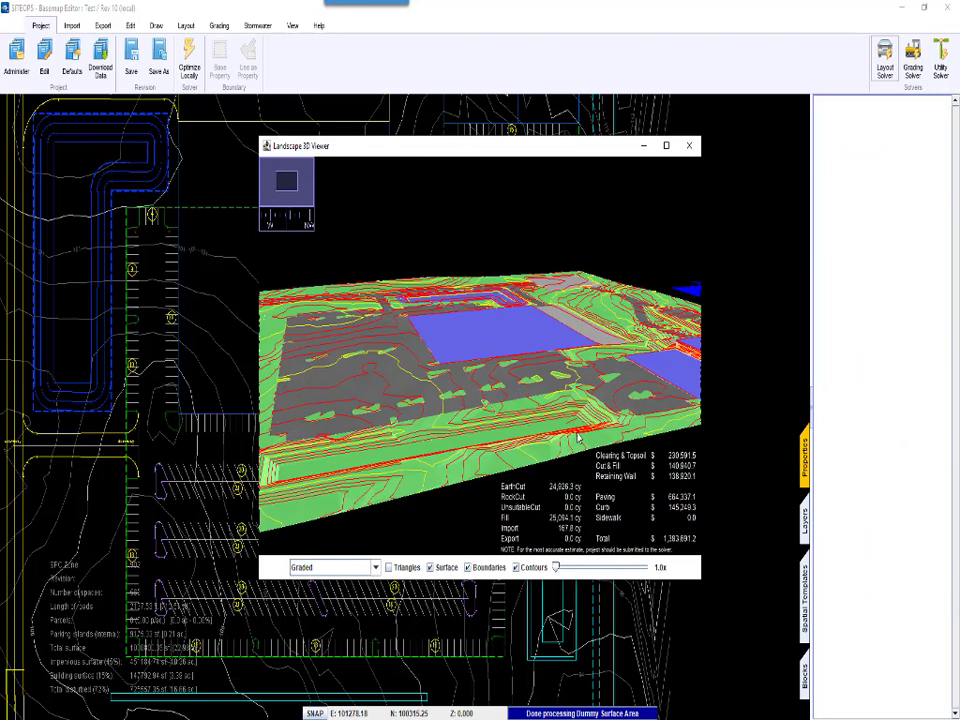
pyautogui.click(688, 144)
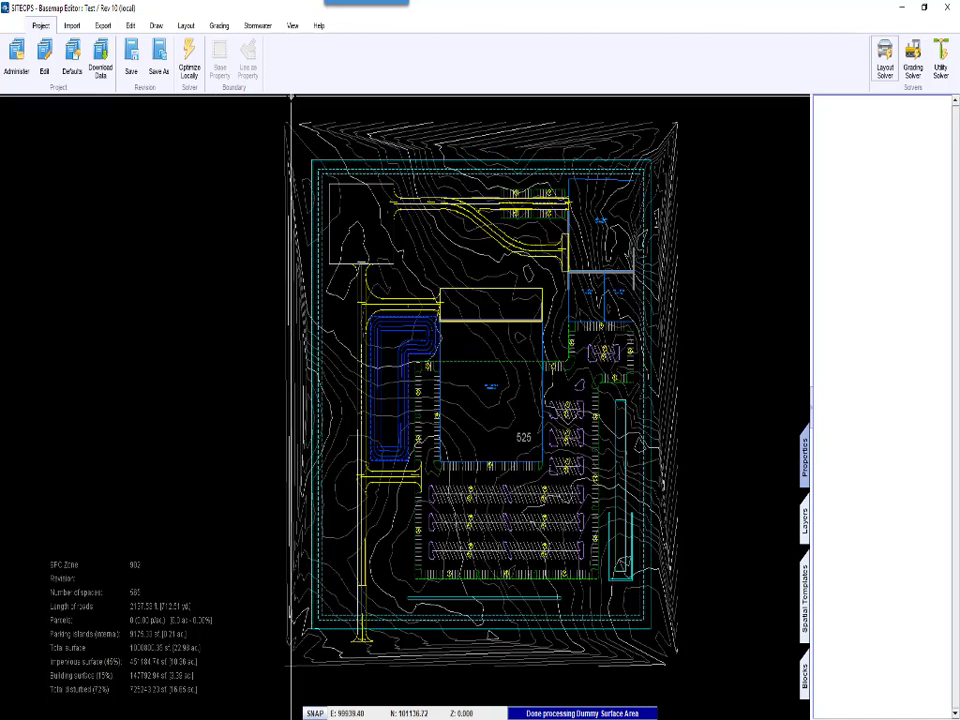
# Step: Start a LandXML export with only the Existing grade TIN Surface checked
pyautogui.click(100, 24)
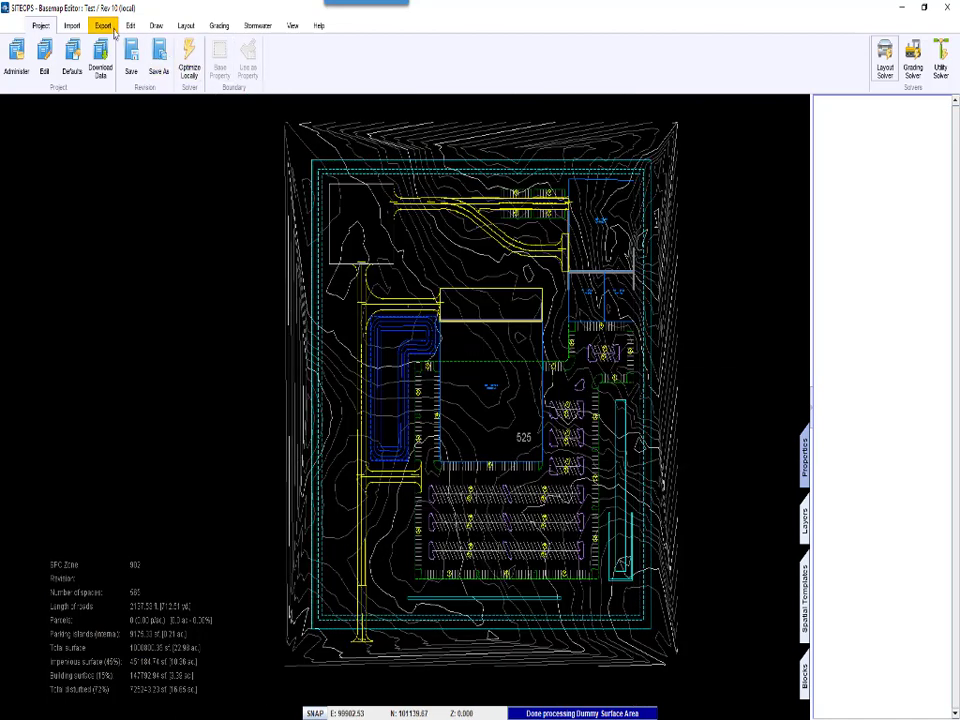
pyautogui.click(98, 24)
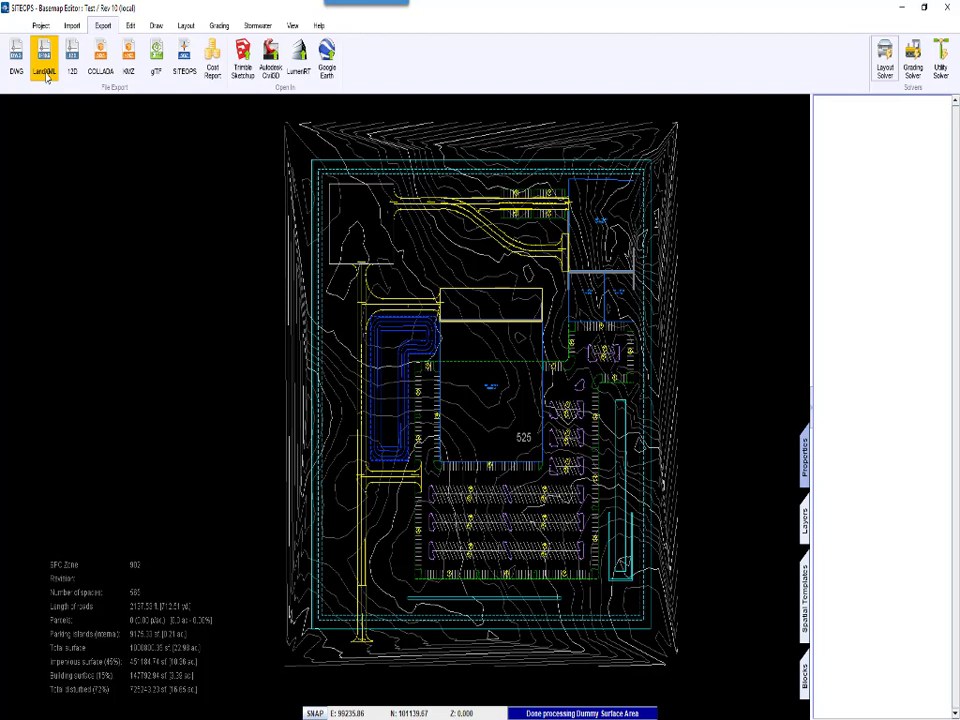
pyautogui.click(44, 52)
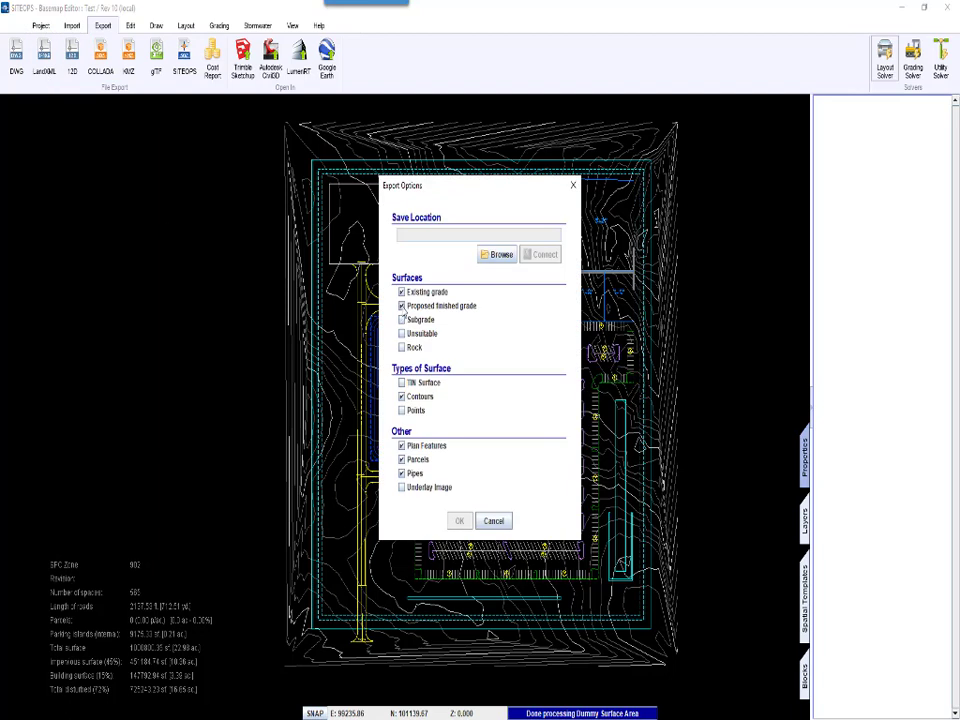
pyautogui.click(400, 306)
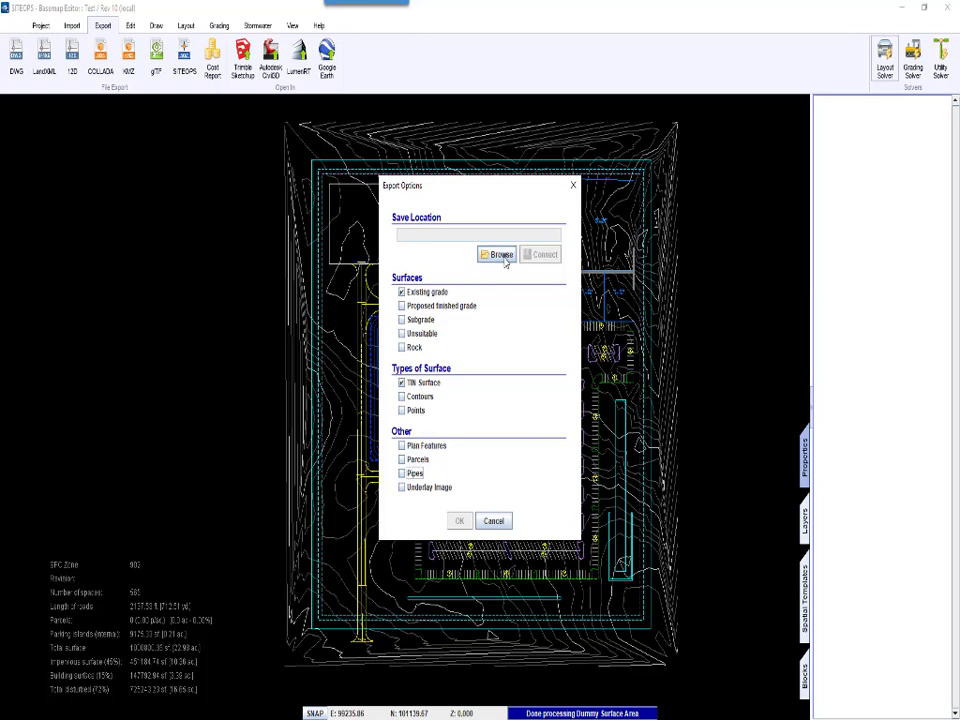
# Step: Save the export as SITEOPS Existing Ground in the project export folder and run it
pyautogui.click(496, 252)
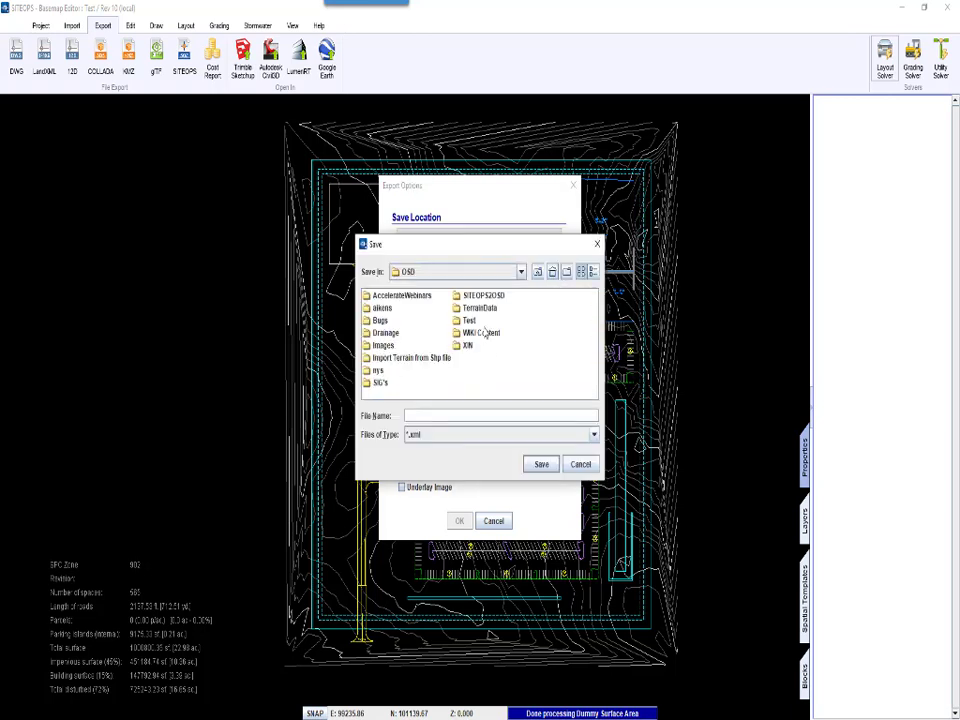
pyautogui.doubleClick(492, 294)
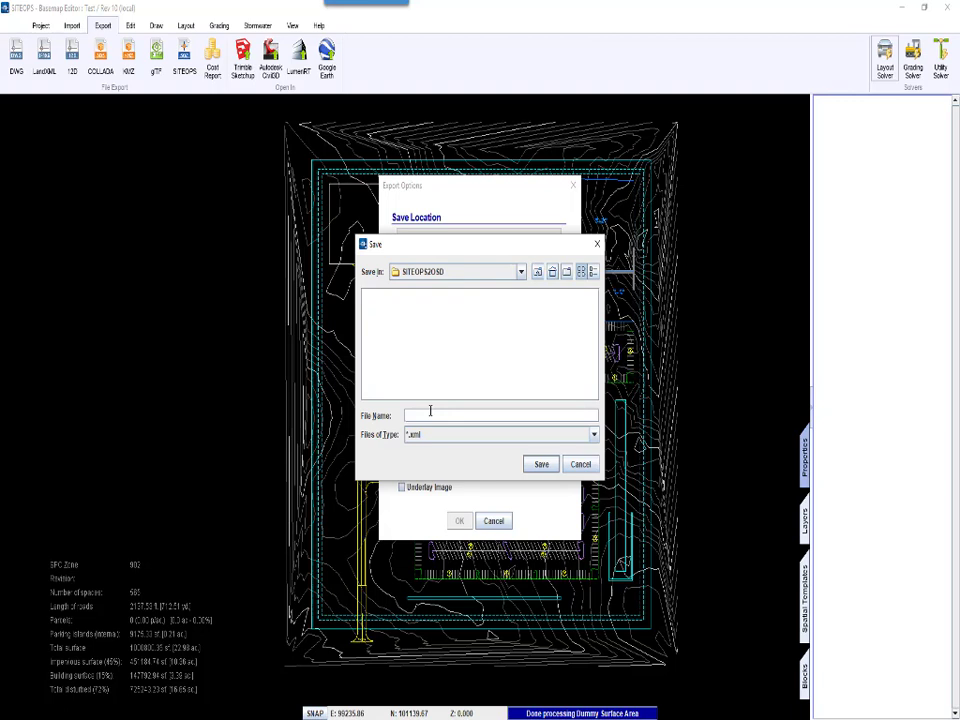
pyautogui.write('SITEOPS')
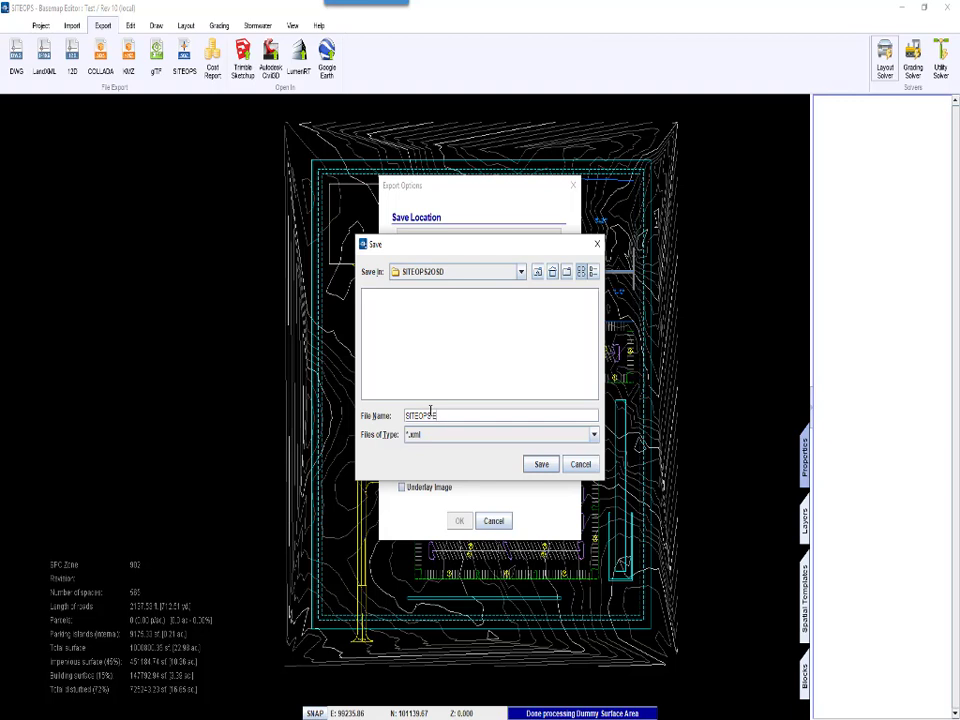
pyautogui.write('Existing Ground')
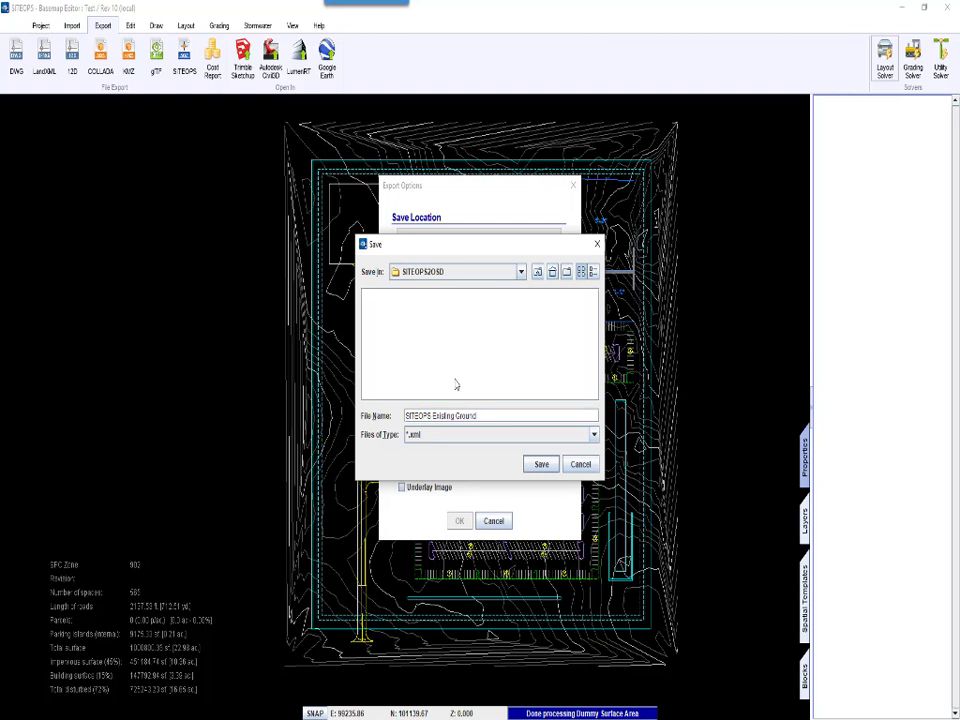
pyautogui.click(540, 464)
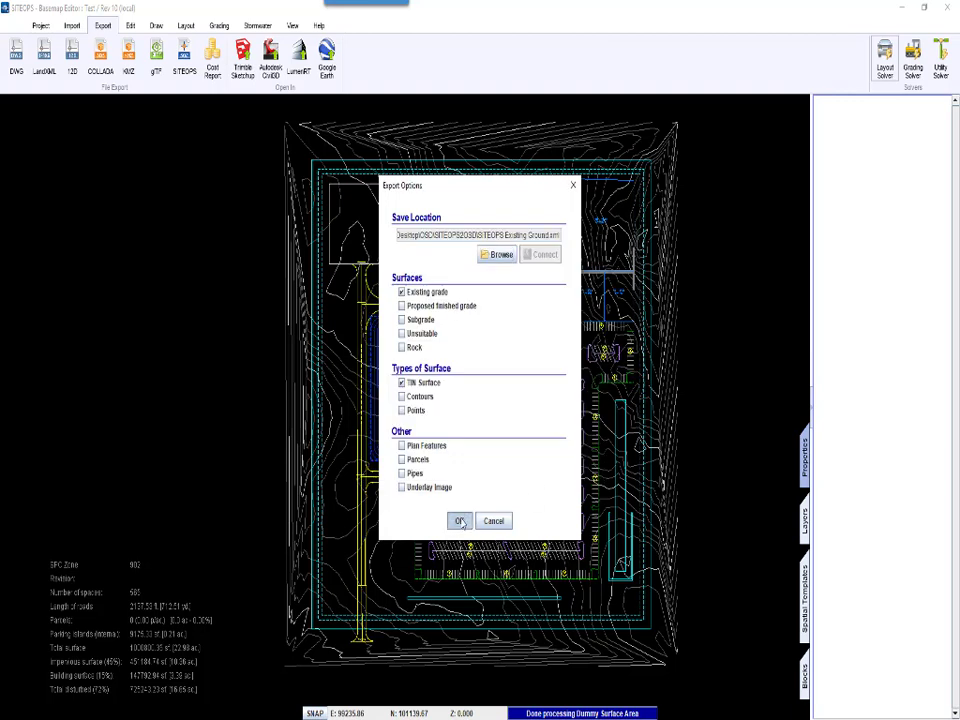
pyautogui.click(460, 520)
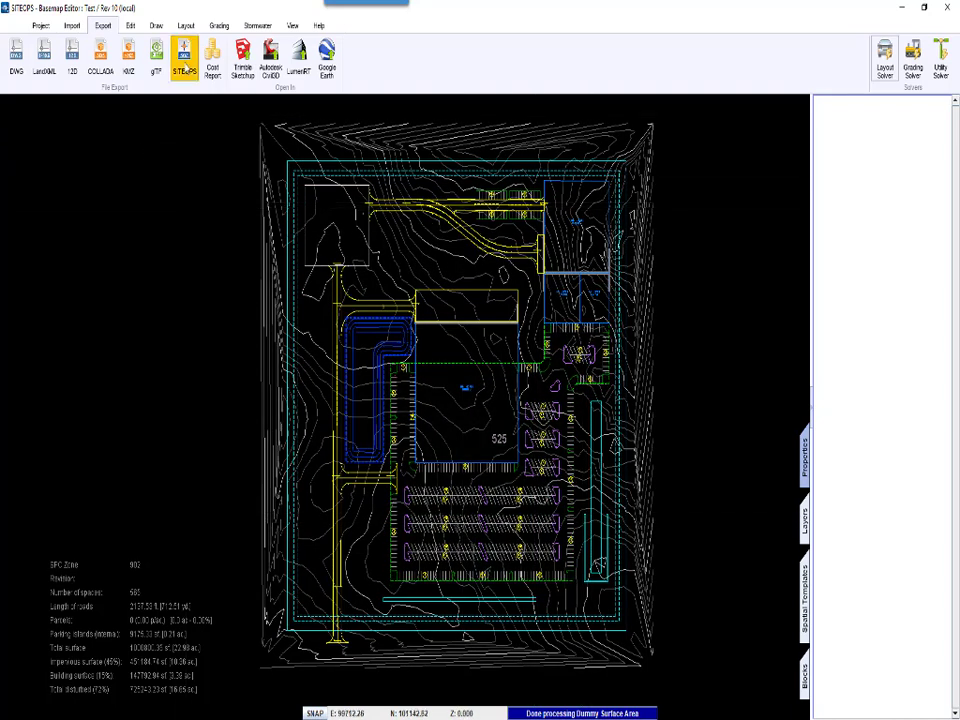
# Step: Save a SITEOPS export named SITEOPS for Import to OSD in the project export folder
pyautogui.click(184, 56)
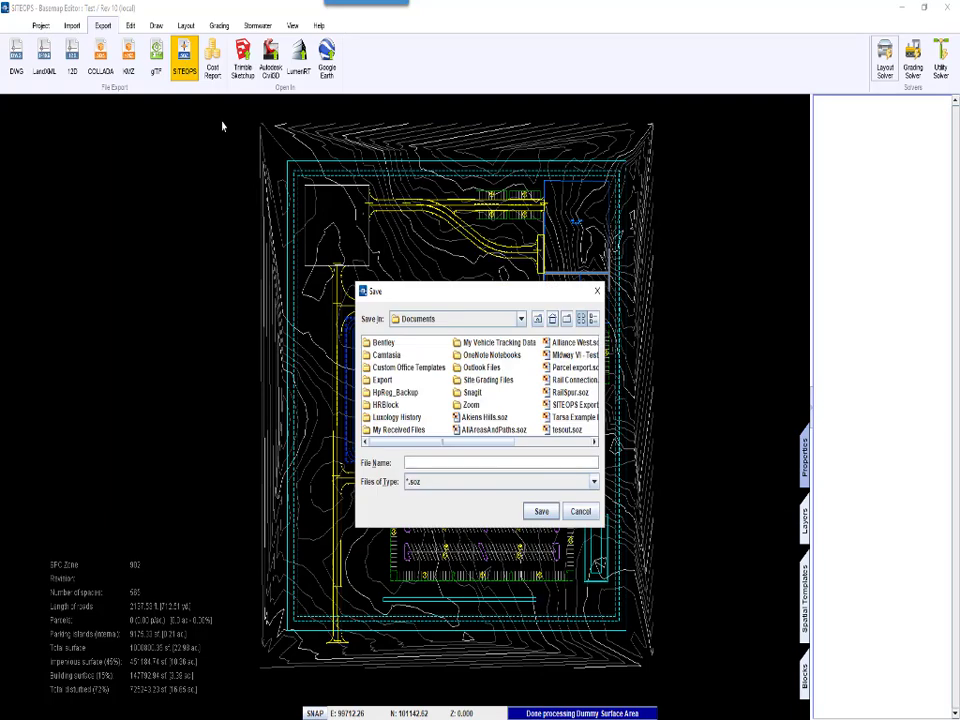
pyautogui.click(520, 318)
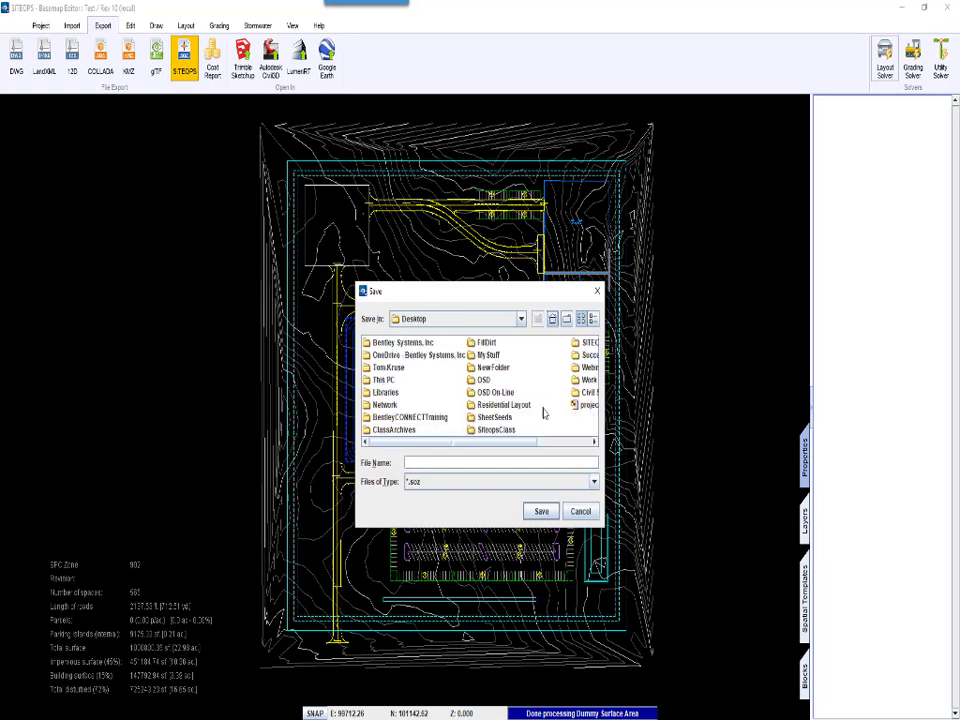
pyautogui.doubleClick(490, 380)
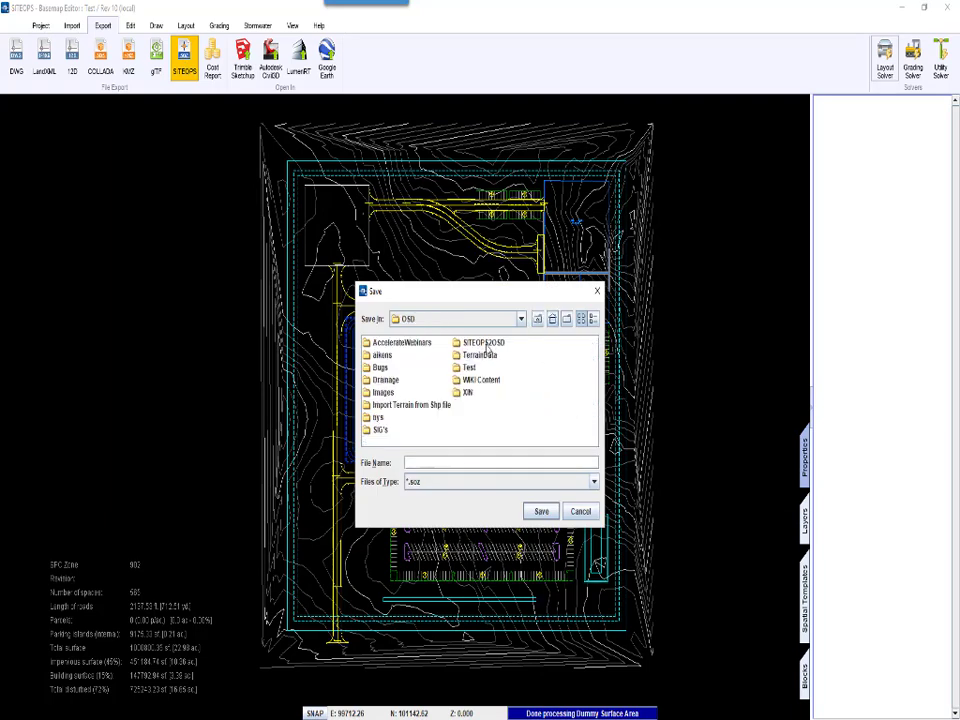
pyautogui.doubleClick(480, 342)
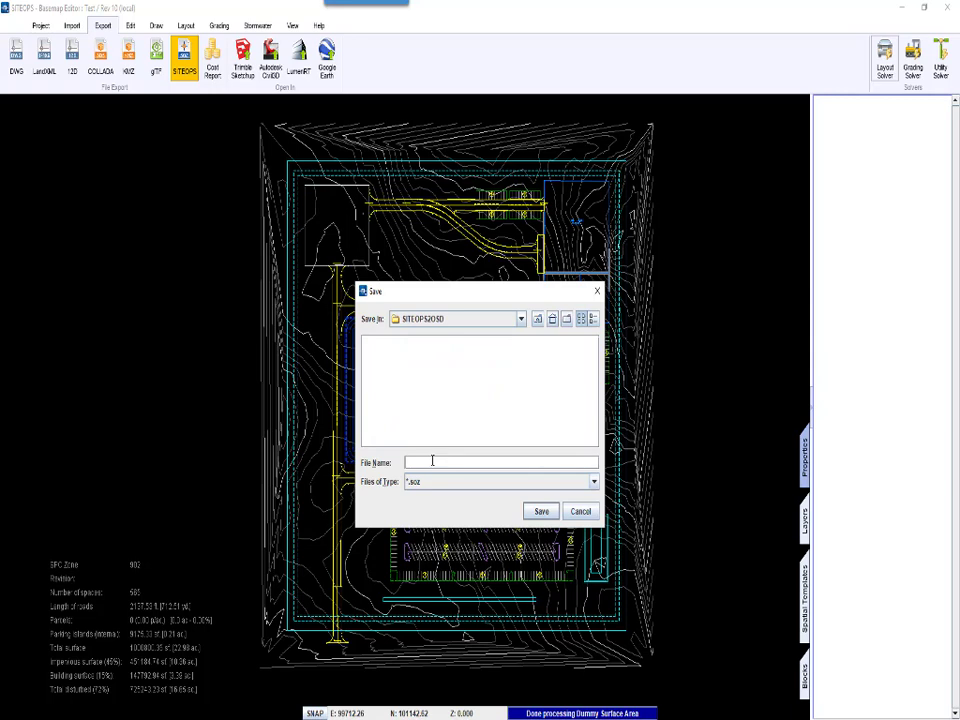
pyautogui.write('SITEOPS for Import to OSD')
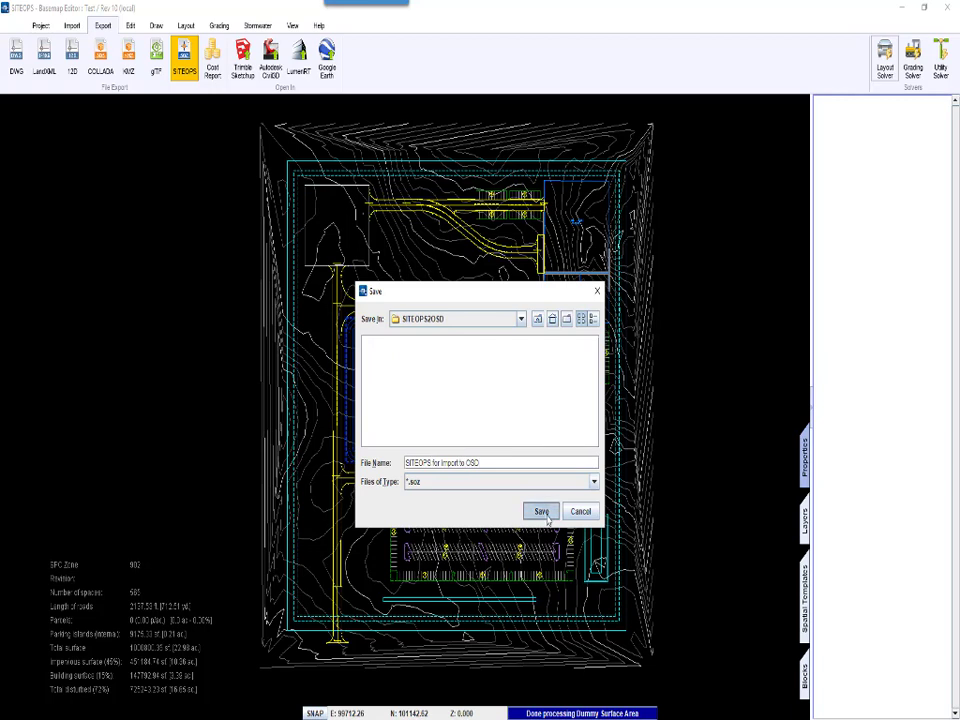
pyautogui.click(540, 510)
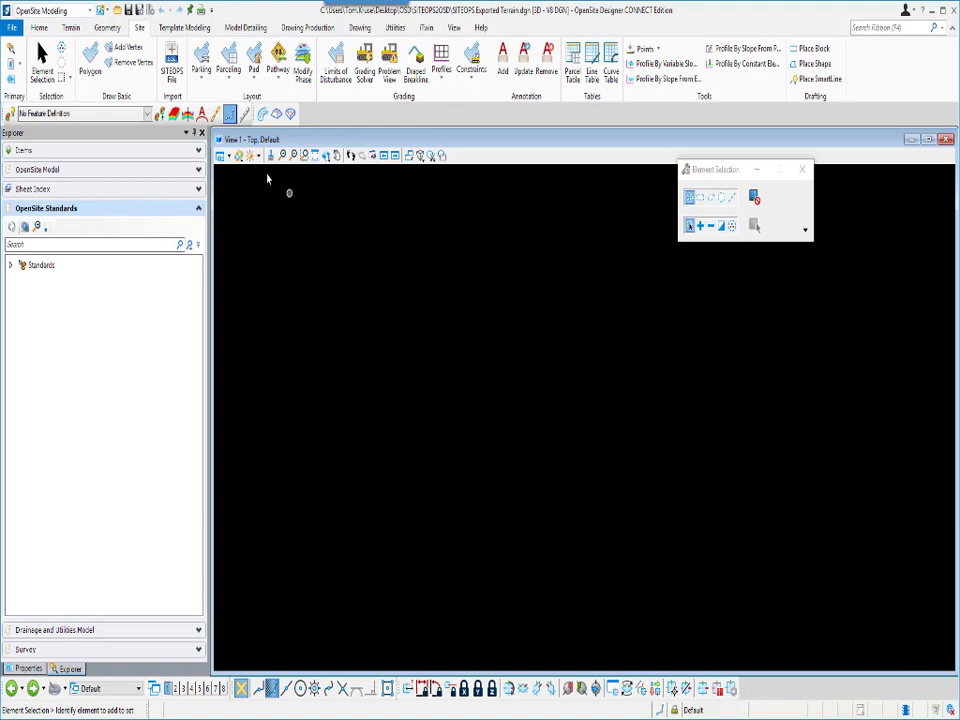
# Step: Start a terrain import from file using the existing ground LandXML in the SITEOPS2OSD folder
pyautogui.click(72, 28)
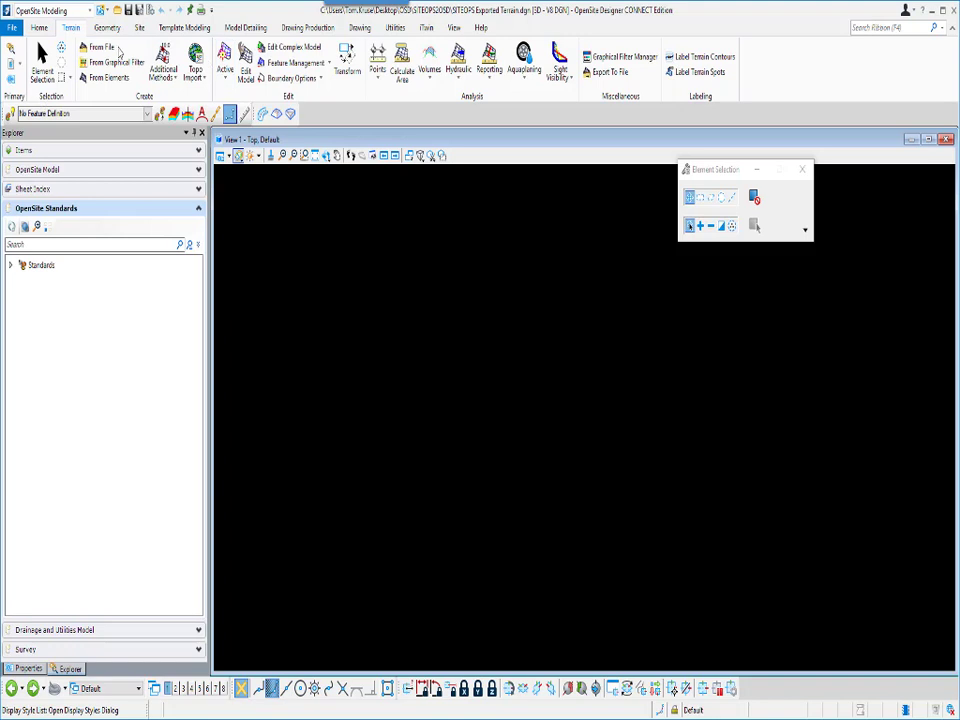
pyautogui.moveTo(100, 46)
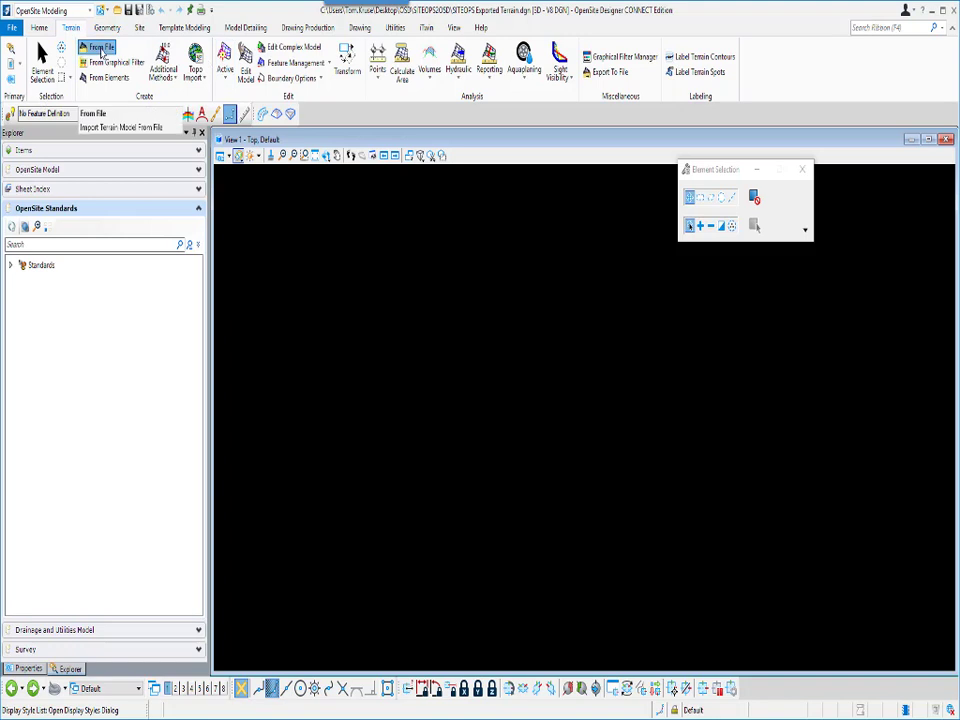
pyautogui.click(102, 46)
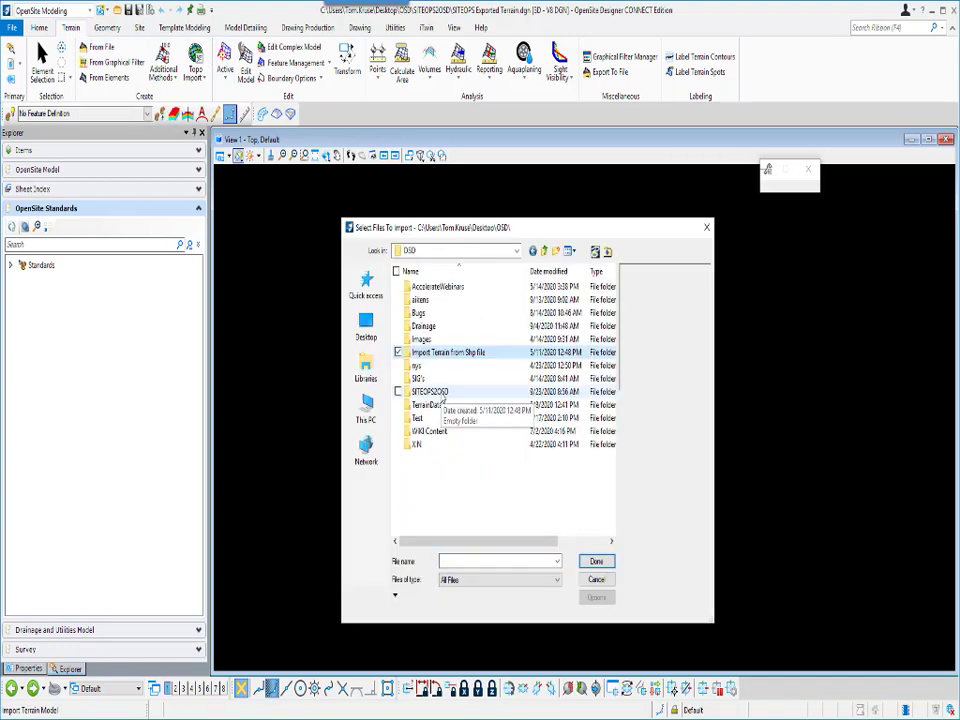
pyautogui.doubleClick(430, 390)
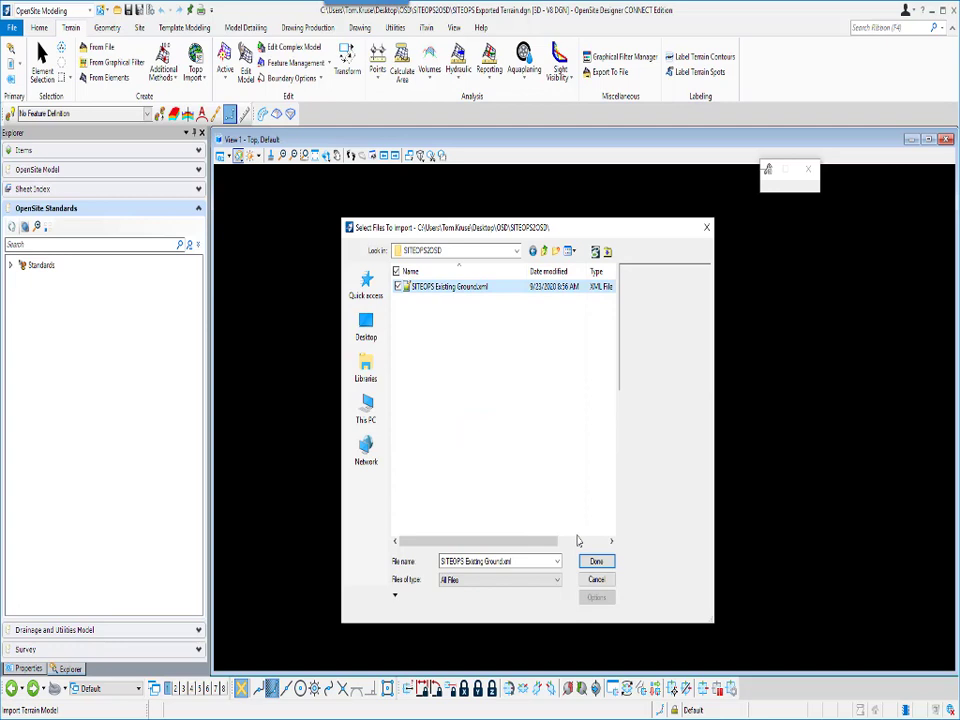
pyautogui.click(596, 560)
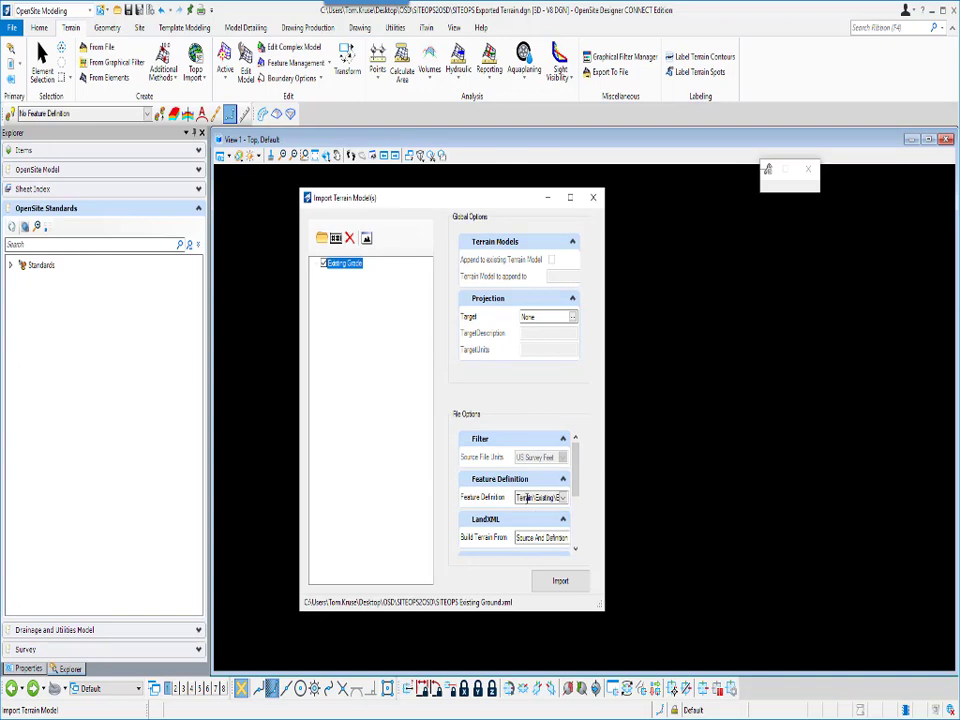
# Step: Set the terrain's Feature Definition to Existing Grade and choose how the terrain is built
pyautogui.click(568, 498)
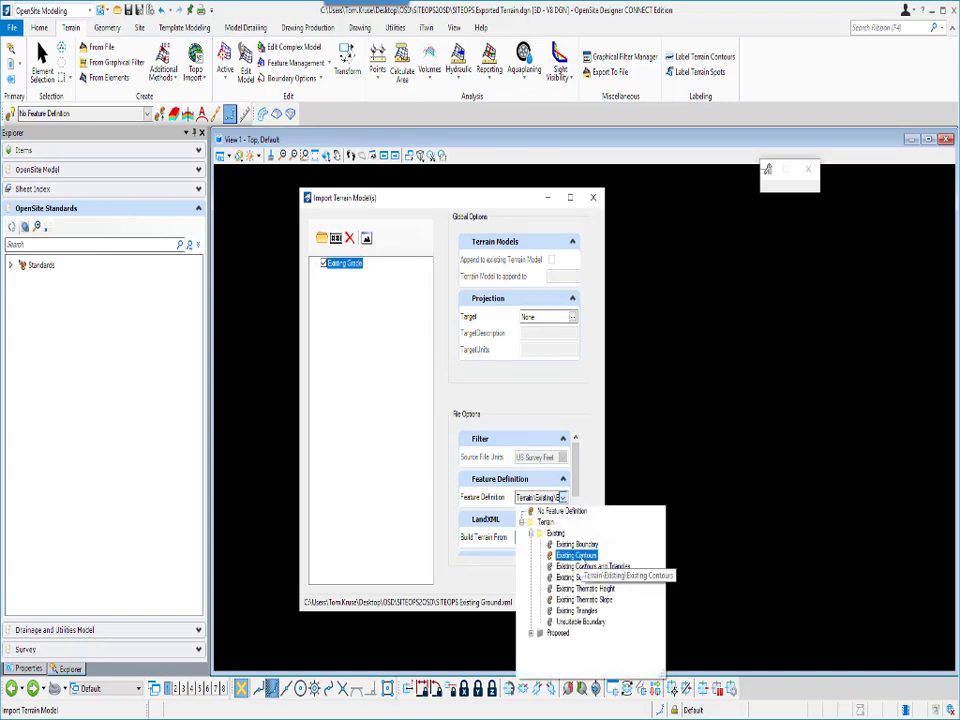
pyautogui.click(576, 554)
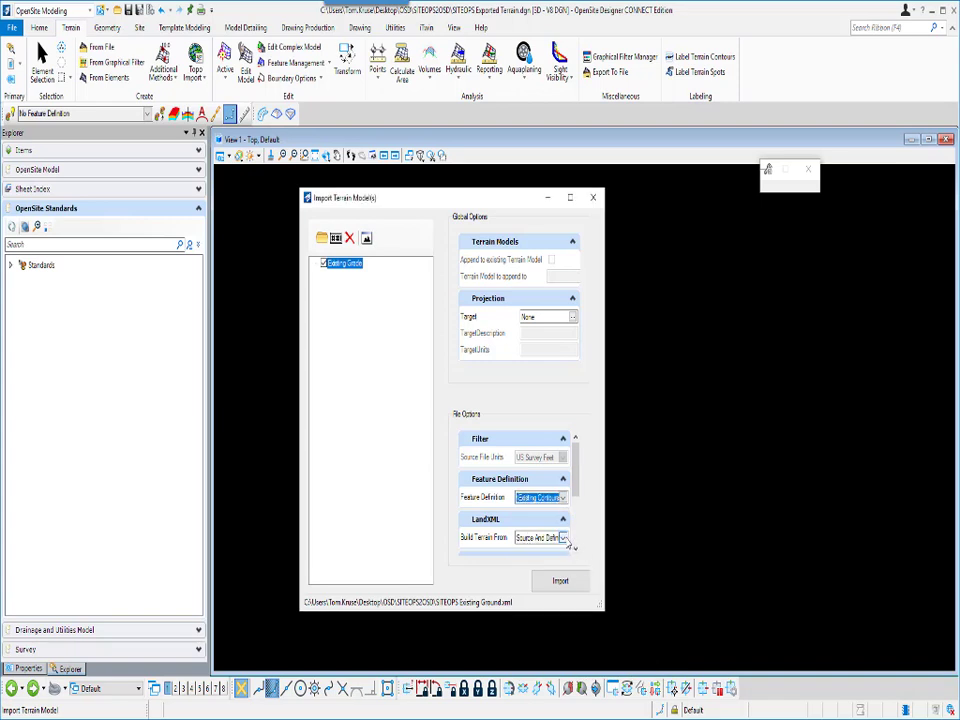
pyautogui.click(564, 536)
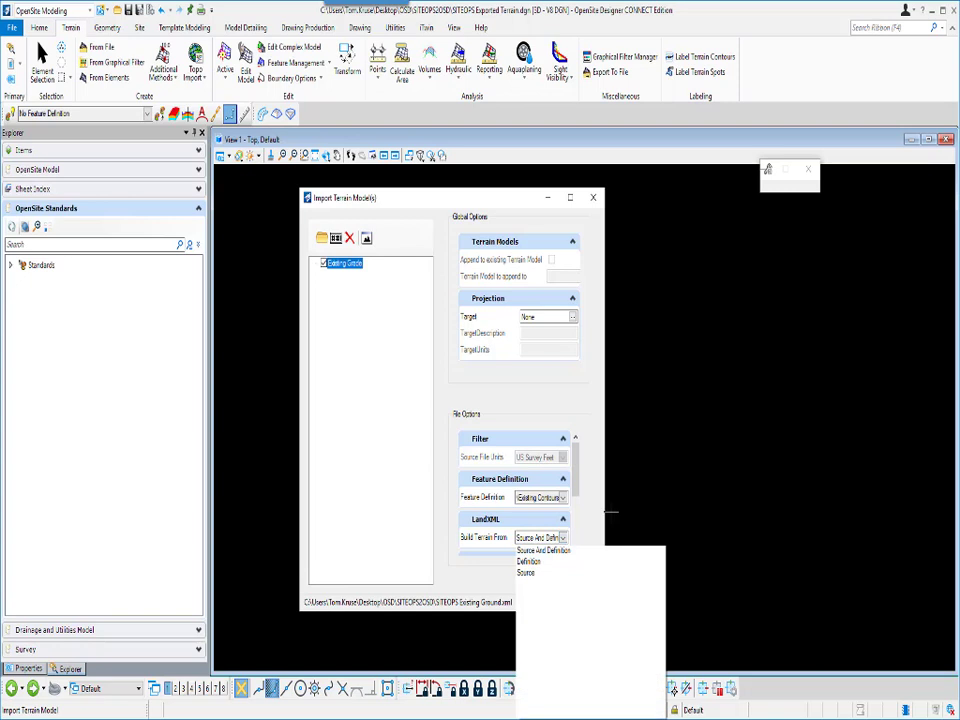
pyautogui.click(556, 582)
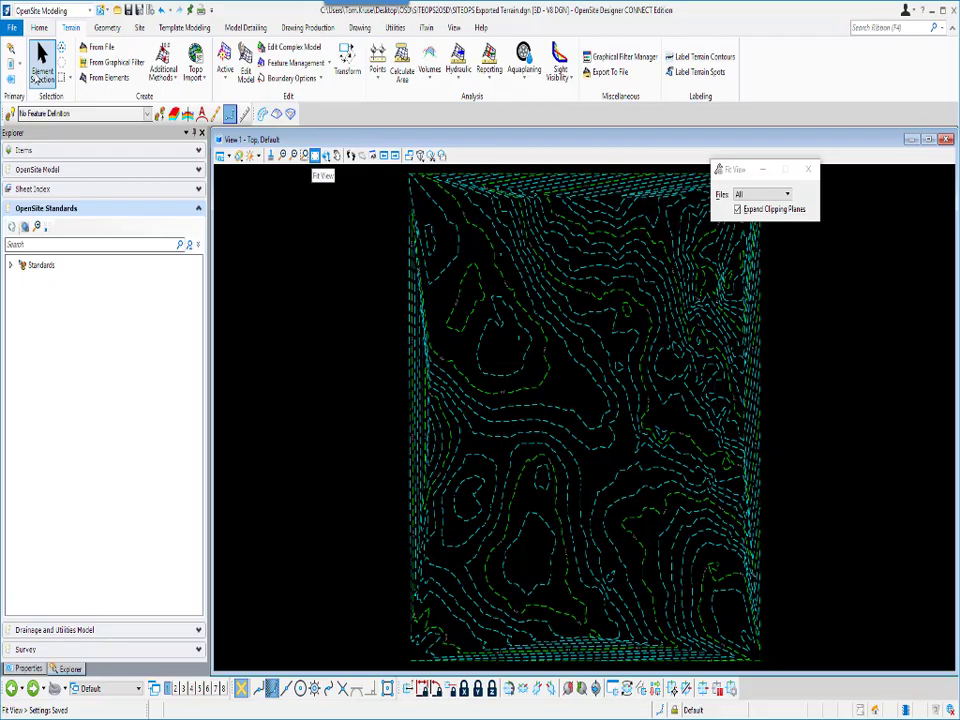
# Step: Open SITEOPS Import.dgn from the recent files list
pyautogui.click(16, 30)
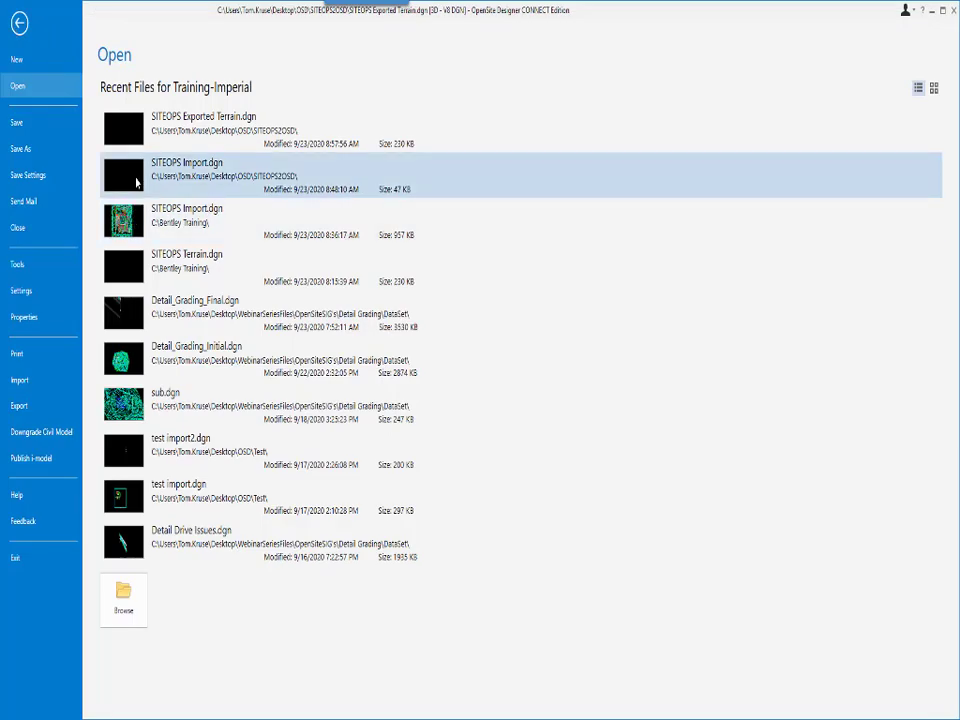
pyautogui.doubleClick(164, 184)
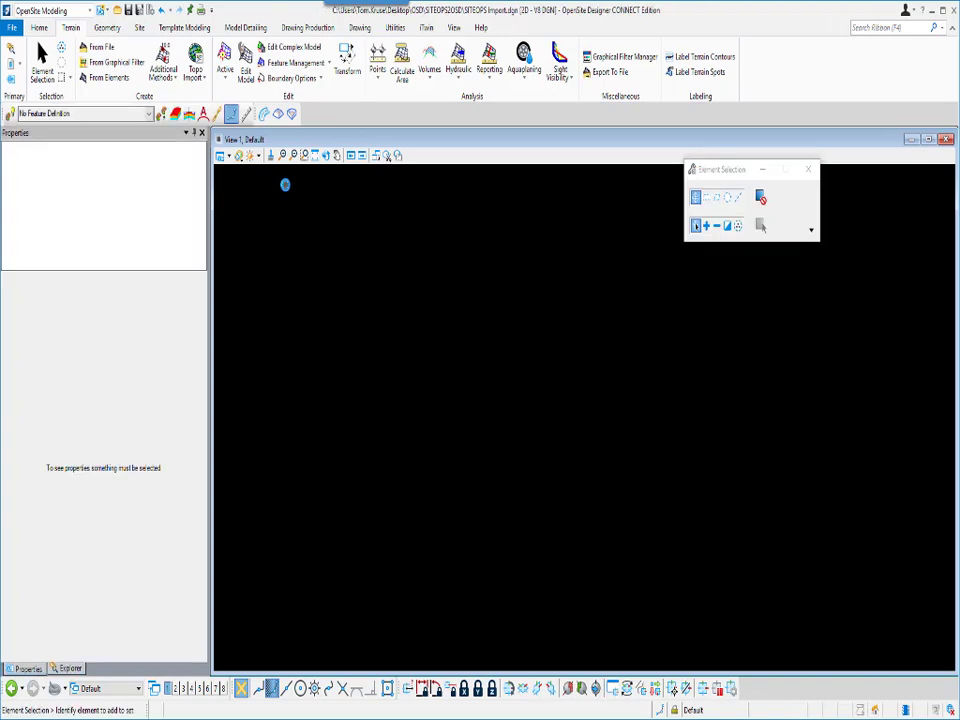
# Step: Import the SITEOPS for Import to OSD file via the Site Layout SITEOPS File tool
pyautogui.click(316, 156)
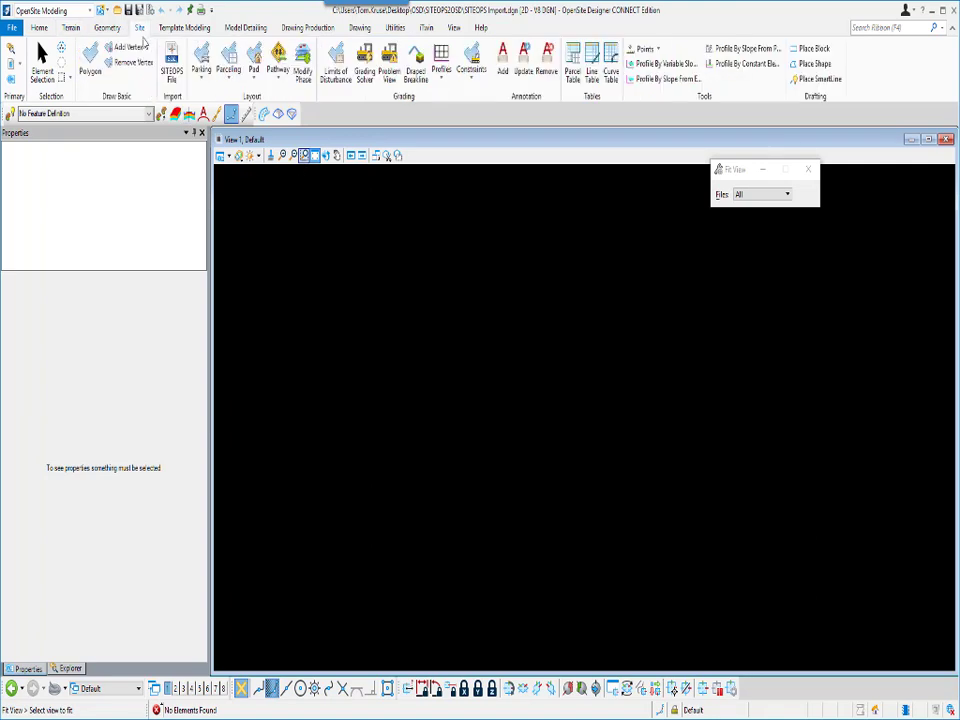
pyautogui.moveTo(172, 62)
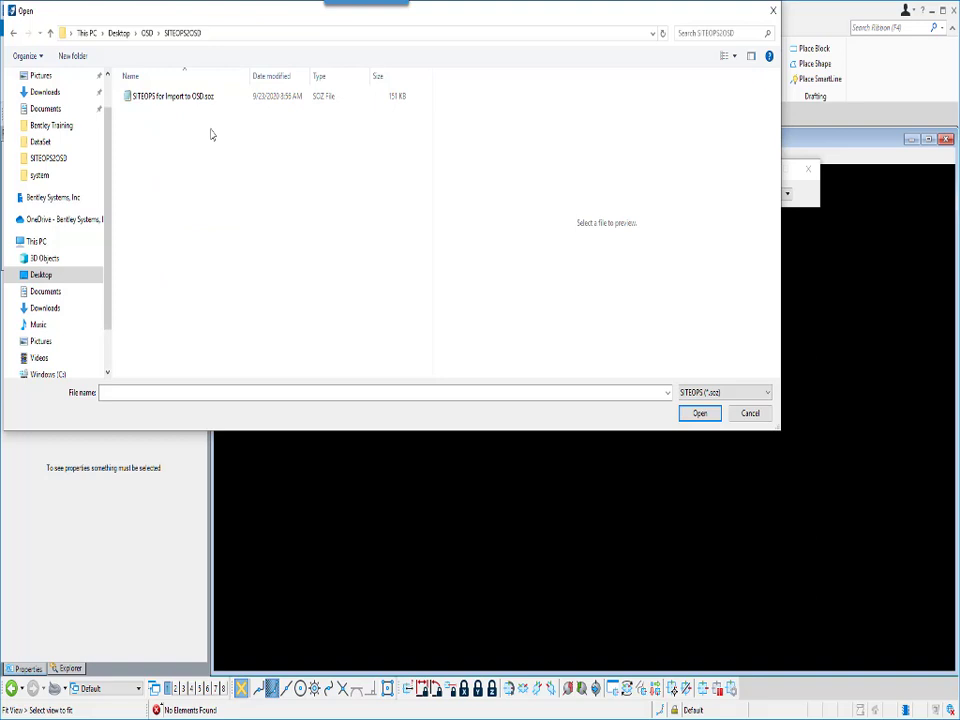
pyautogui.click(184, 100)
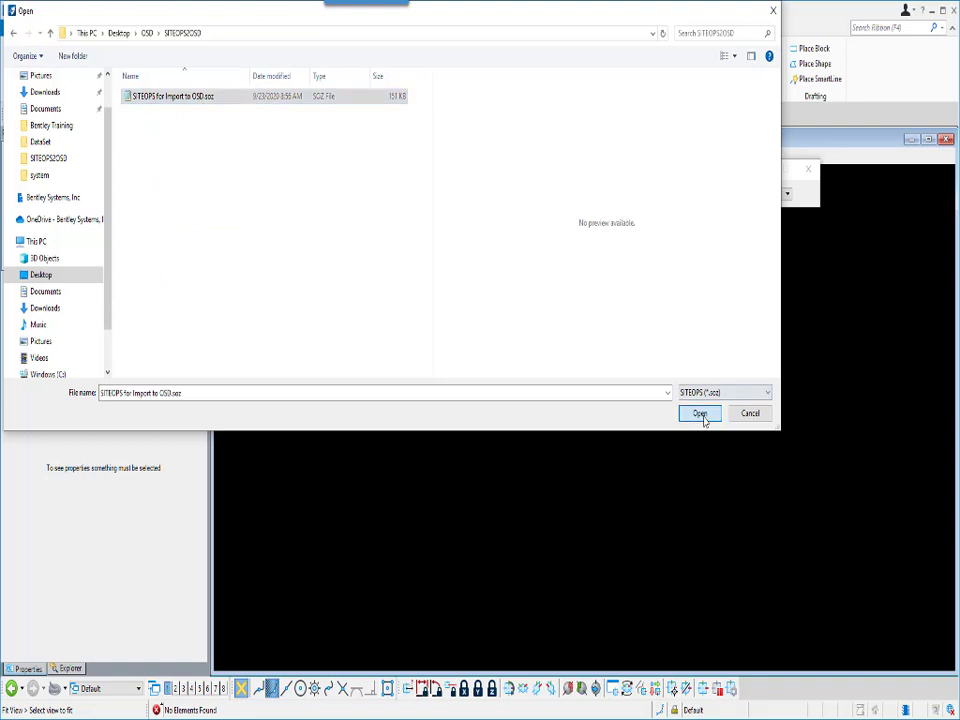
pyautogui.click(700, 412)
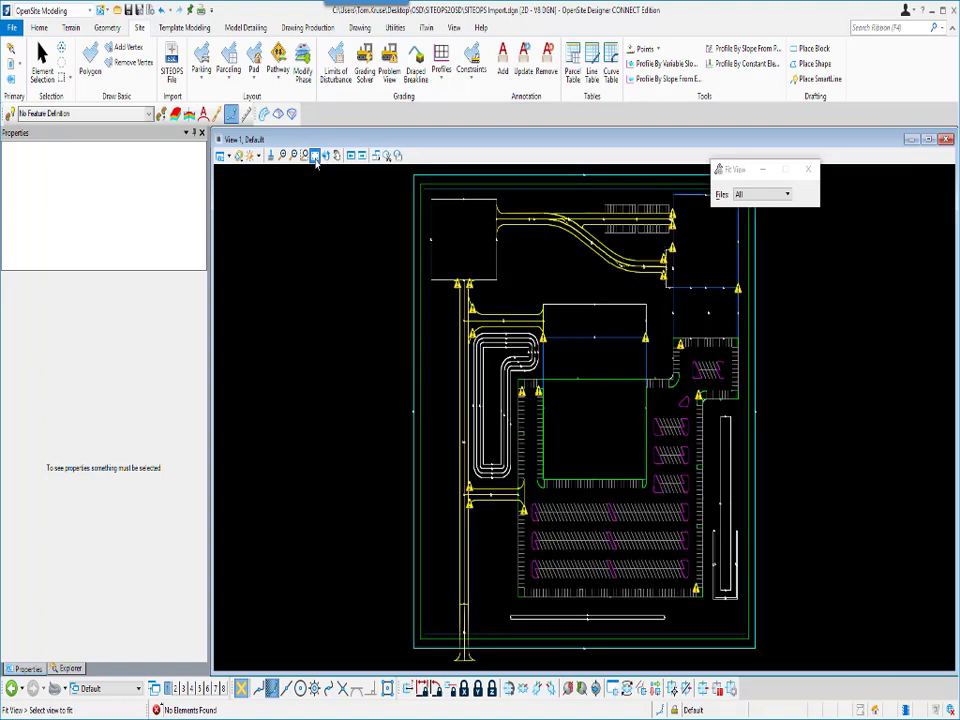
pyautogui.moveTo(314, 156)
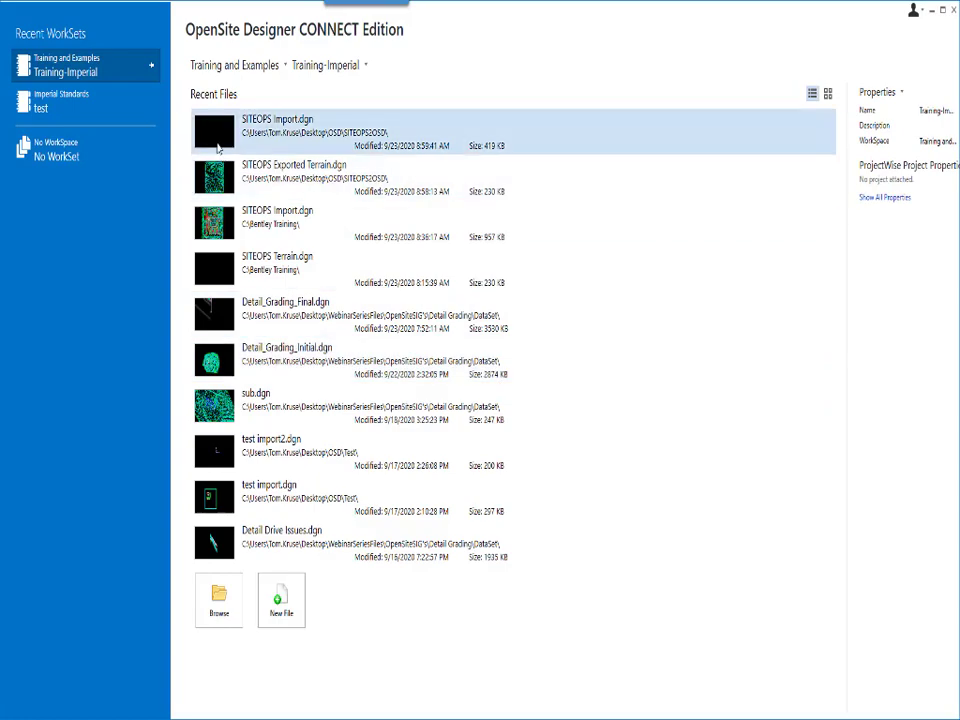
# Step: Reopen SITEOPS Import.dgn from the start page's Recent Files
pyautogui.doubleClick(280, 132)
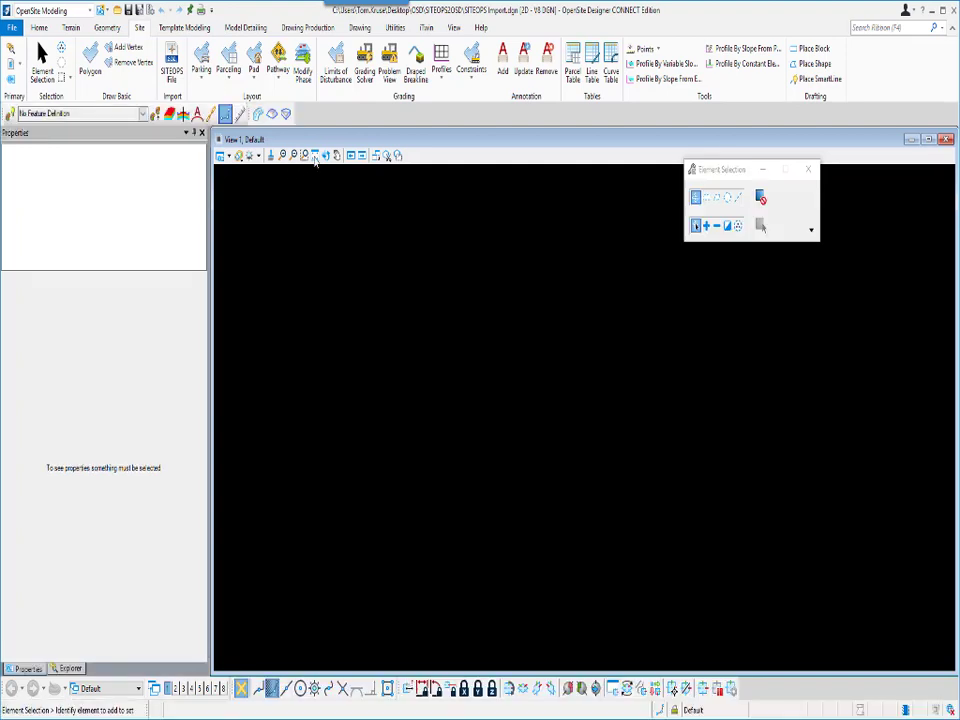
# Step: Fit the view and attach SITEOPS Exported Terrain.dgn as a reference
pyautogui.click(316, 156)
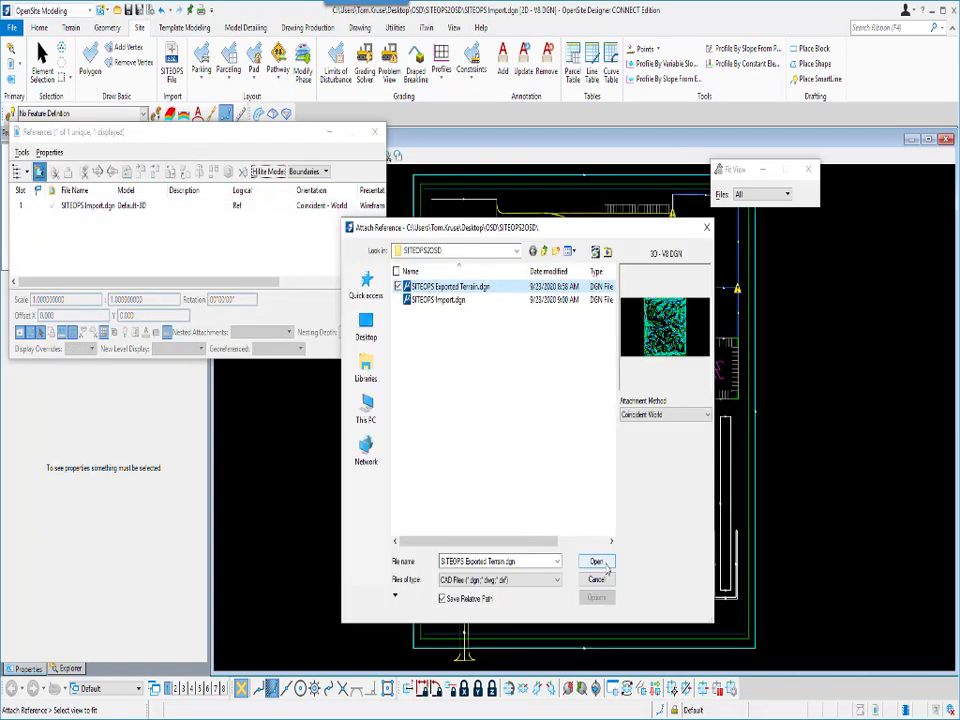
pyautogui.click(596, 560)
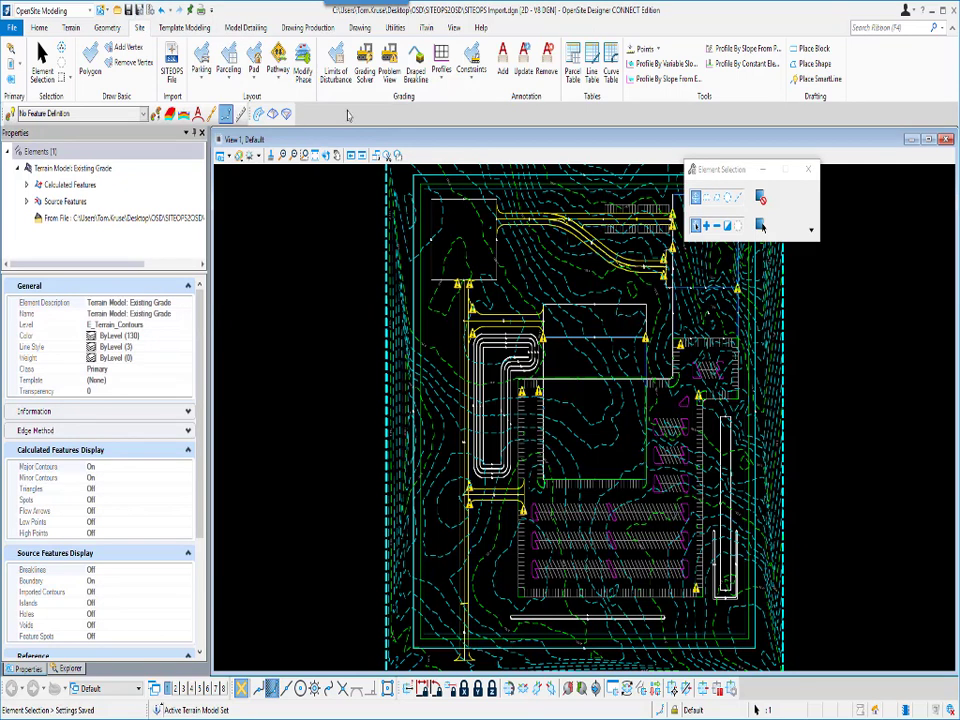
pyautogui.moveTo(364, 72)
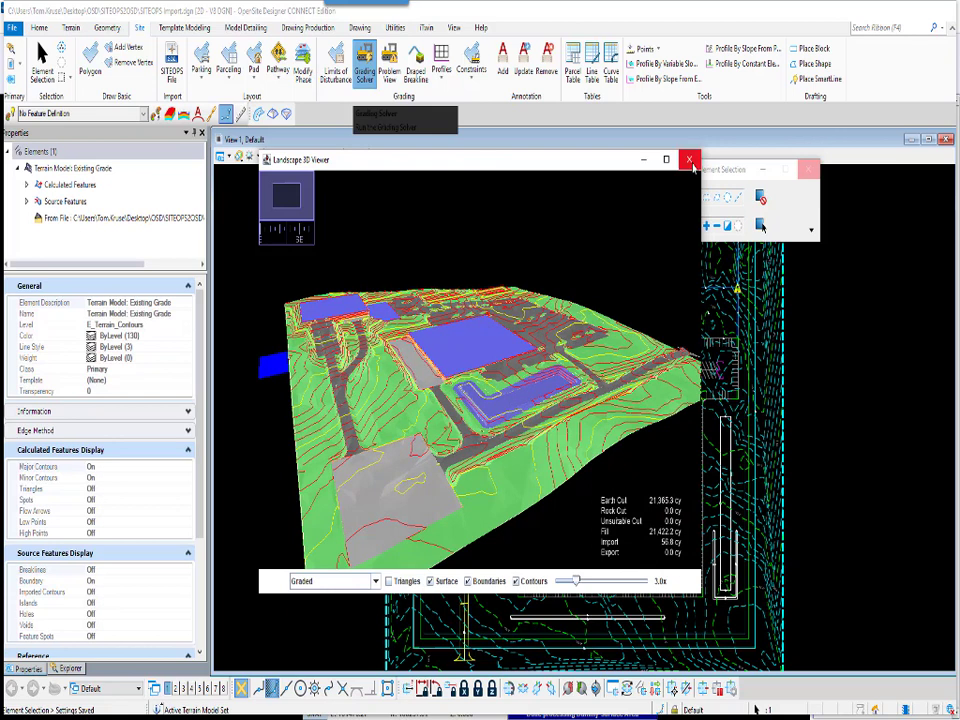
# Step: Close the Landscape 3D Viewer after reviewing the surface and cut/fill totals
pyautogui.click(692, 158)
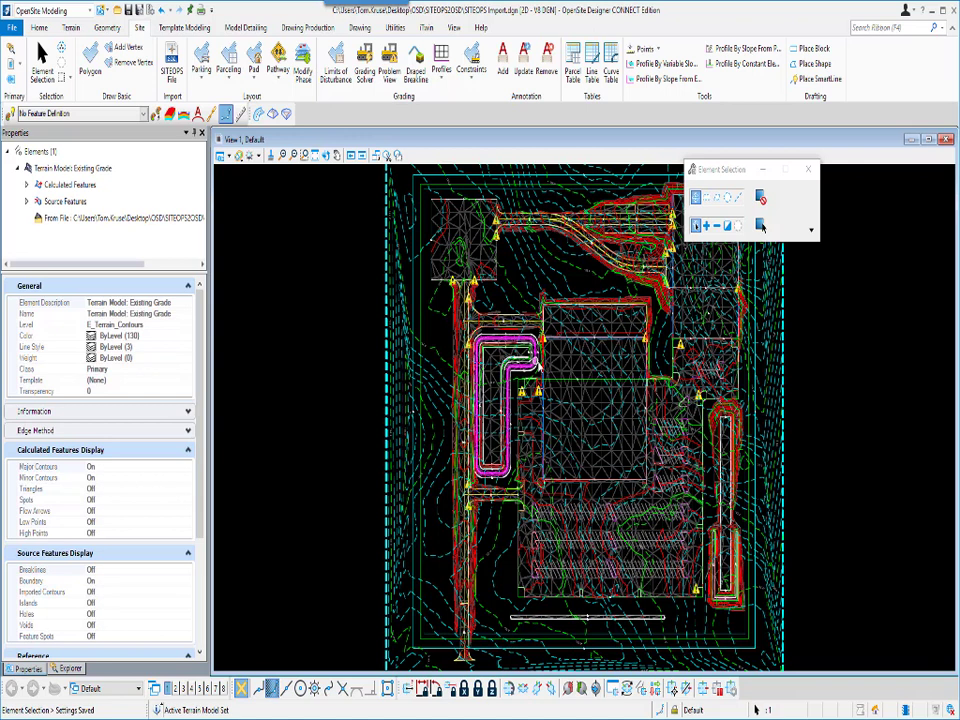
pyautogui.moveTo(538, 370)
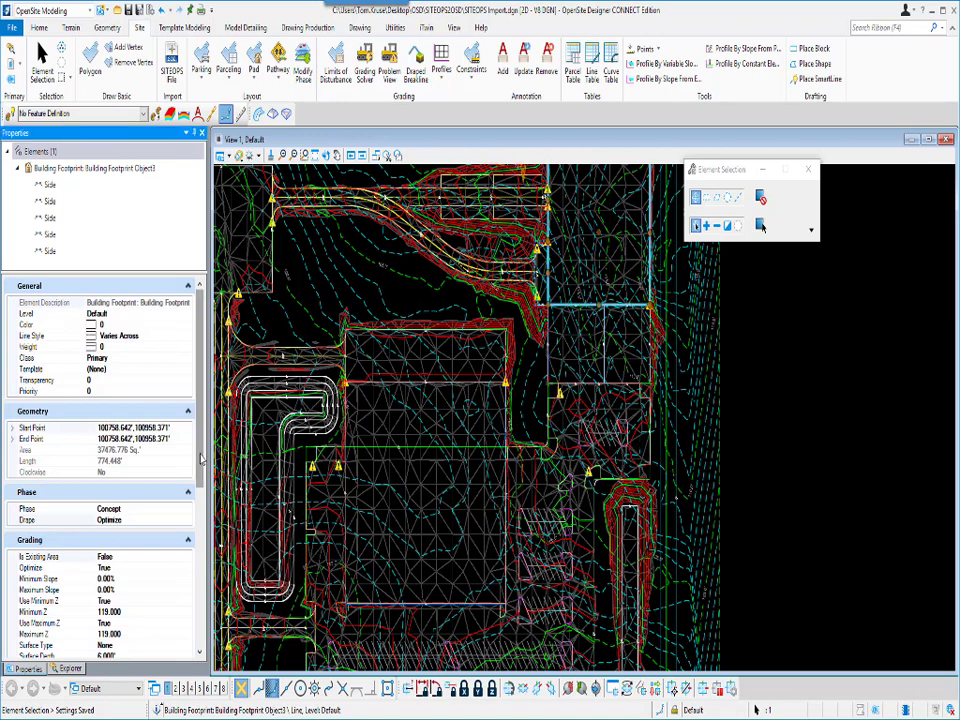
# Step: Review the footprint's Grading and pad elevation values, then select the Existing Grade terrain model
pyautogui.scroll(-3)
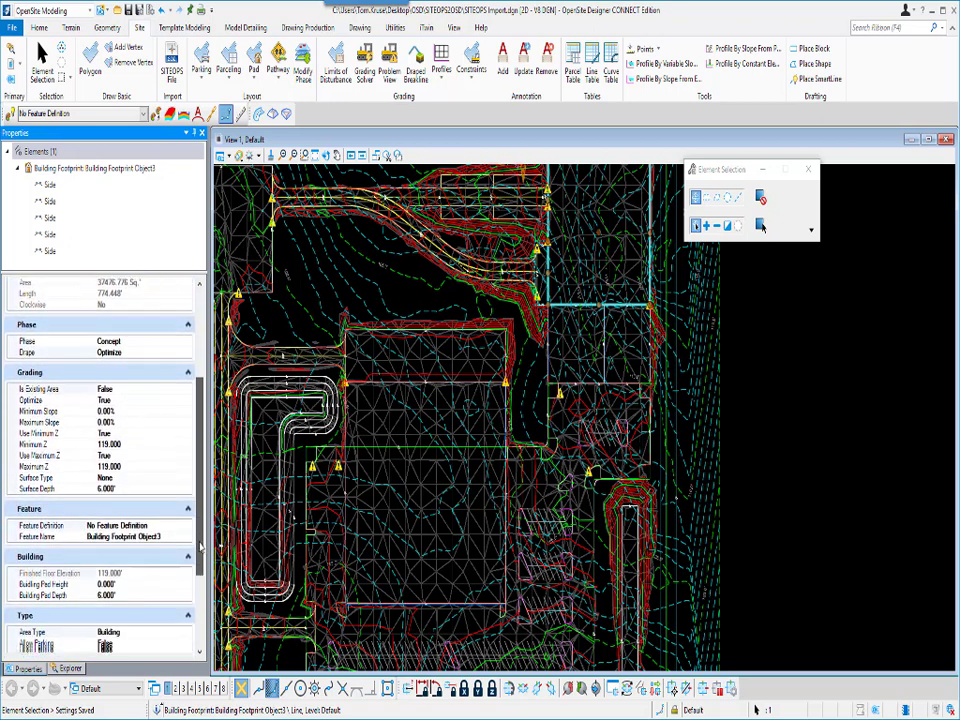
pyautogui.scroll(-3)
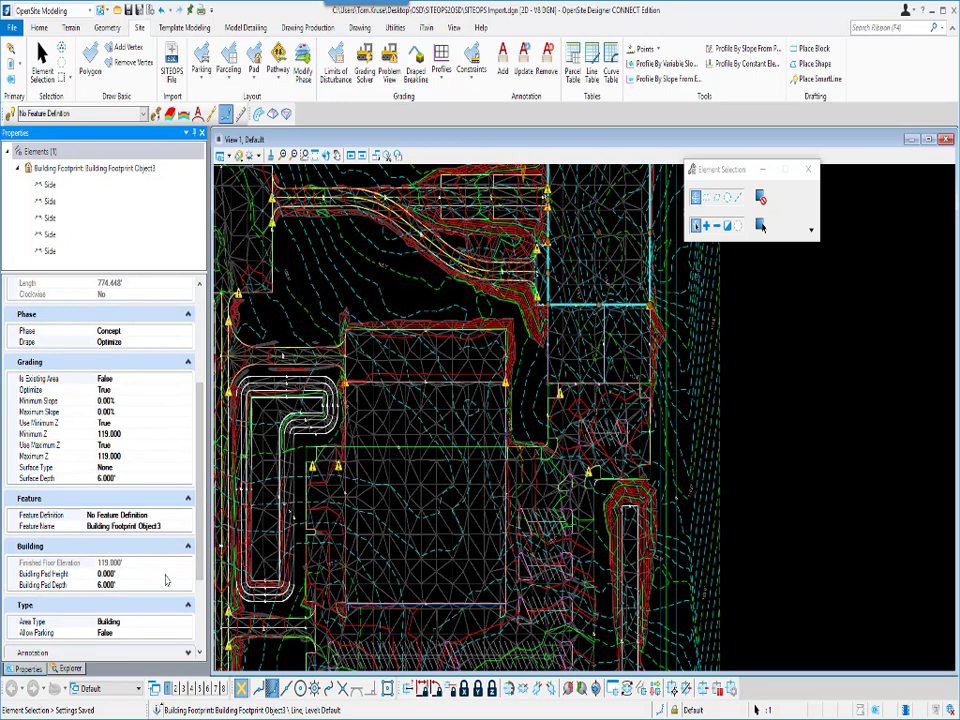
pyautogui.click(120, 514)
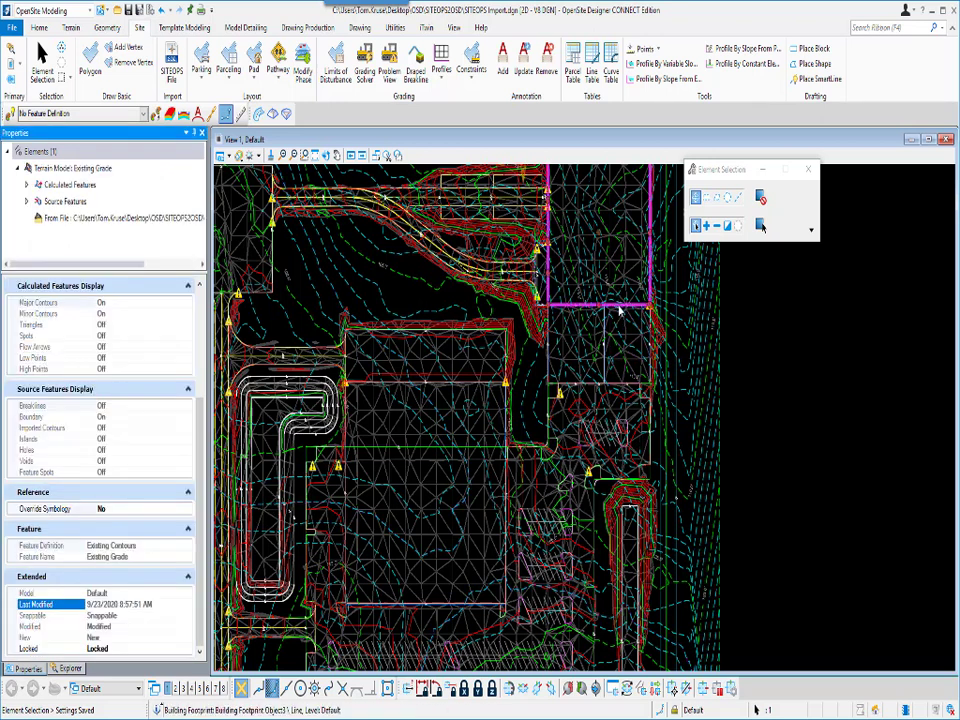
# Step: Inspect the building footprints' Grading together, then show the driveway's Feature Definition choices
pyautogui.click(616, 304)
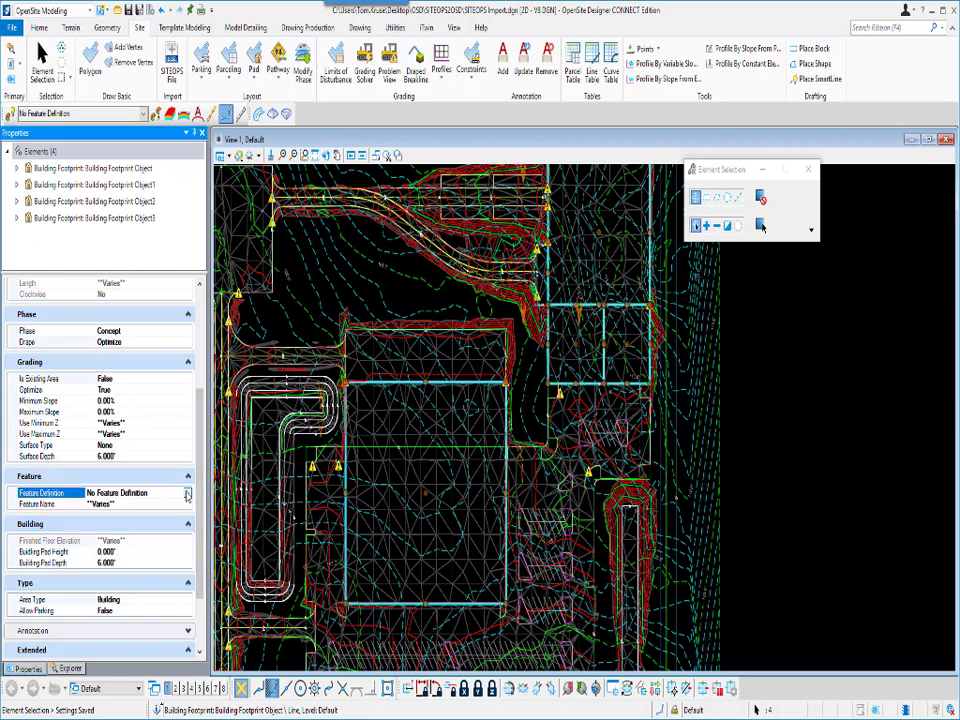
pyautogui.click(188, 492)
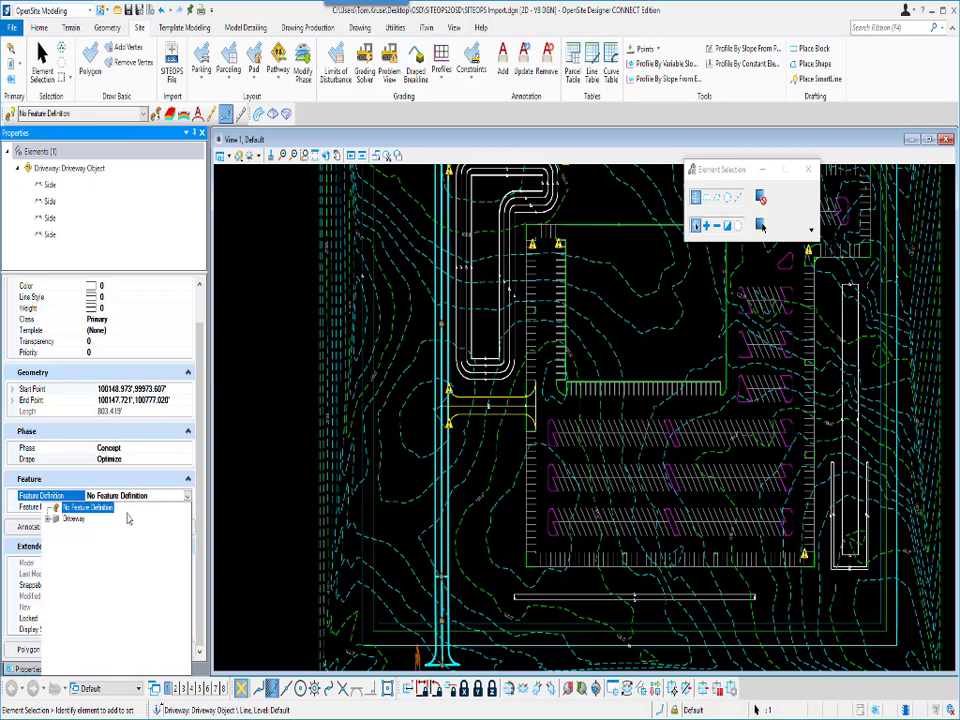
# Step: Assign the Site_Driveway feature definition and review the graded surface in 3D before returning to plan
pyautogui.click(58, 520)
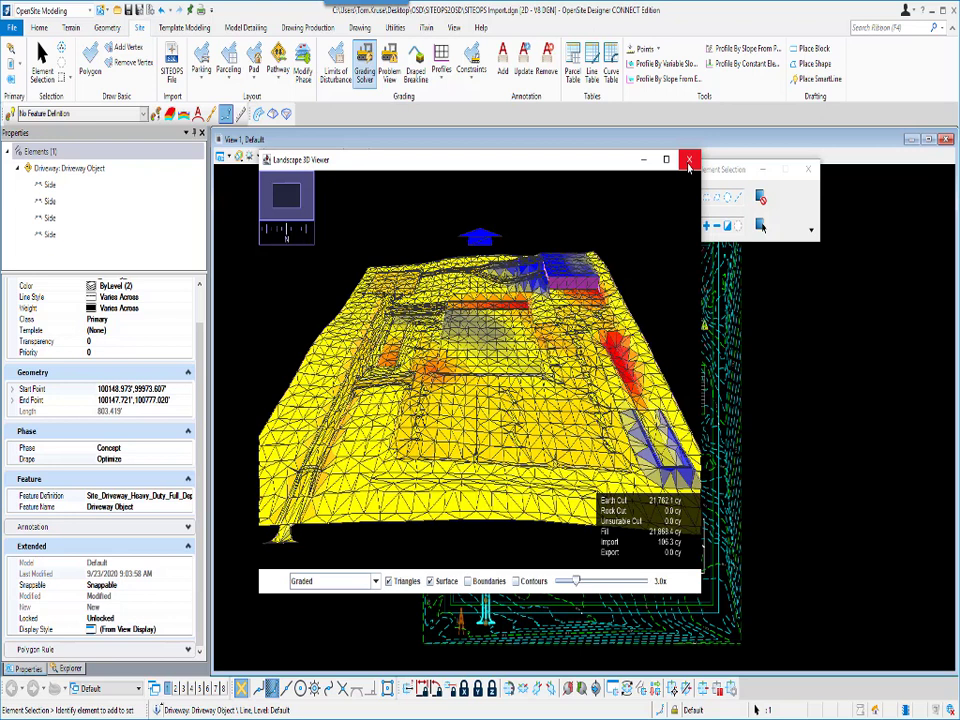
pyautogui.click(692, 158)
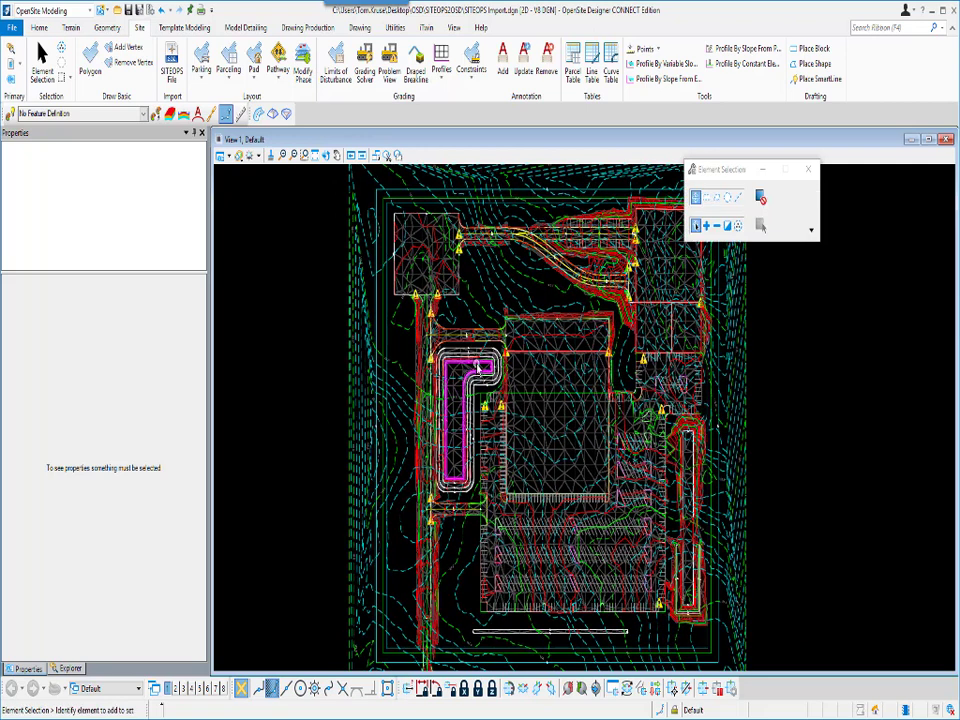
pyautogui.moveTo(480, 364)
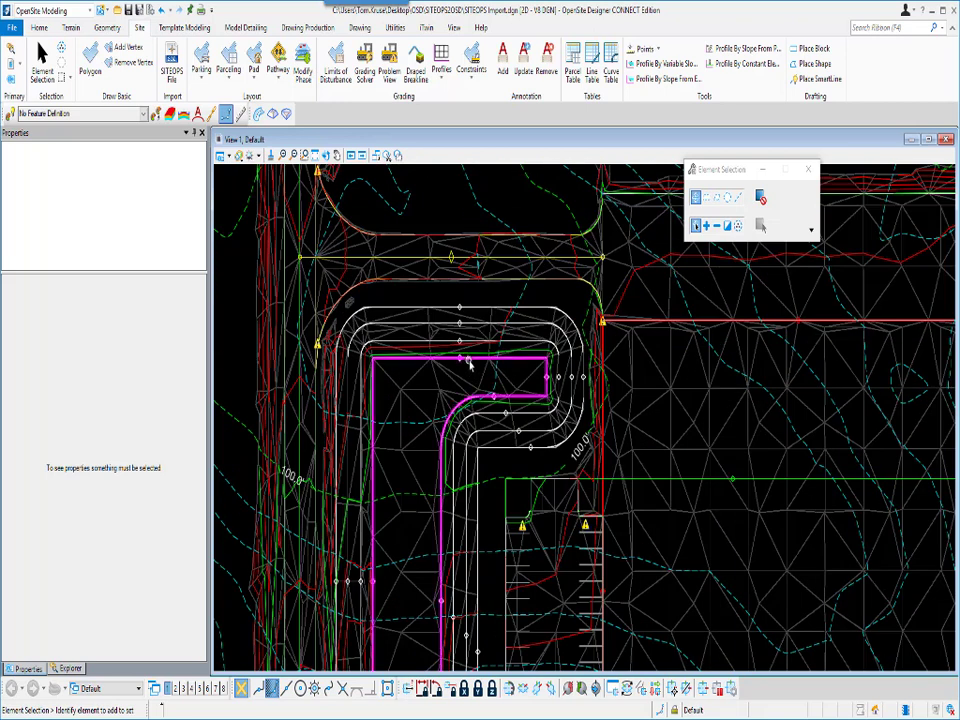
pyautogui.moveTo(468, 360)
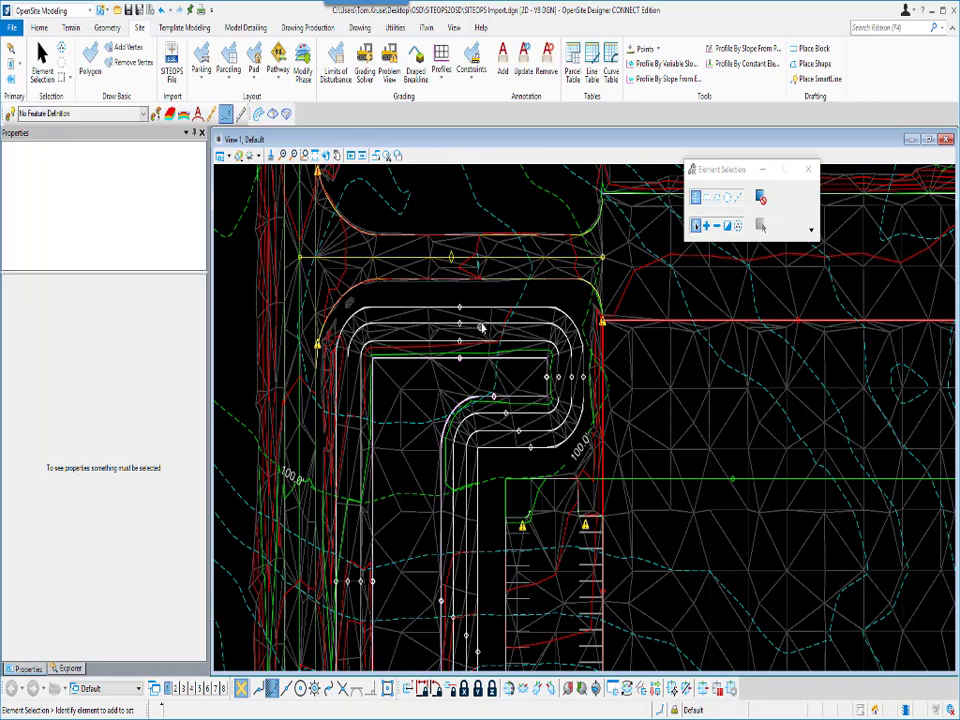
# Step: Cycle through overlapping pond elements until Pad Object 13 is selected with its Grading shown
pyautogui.click(482, 344)
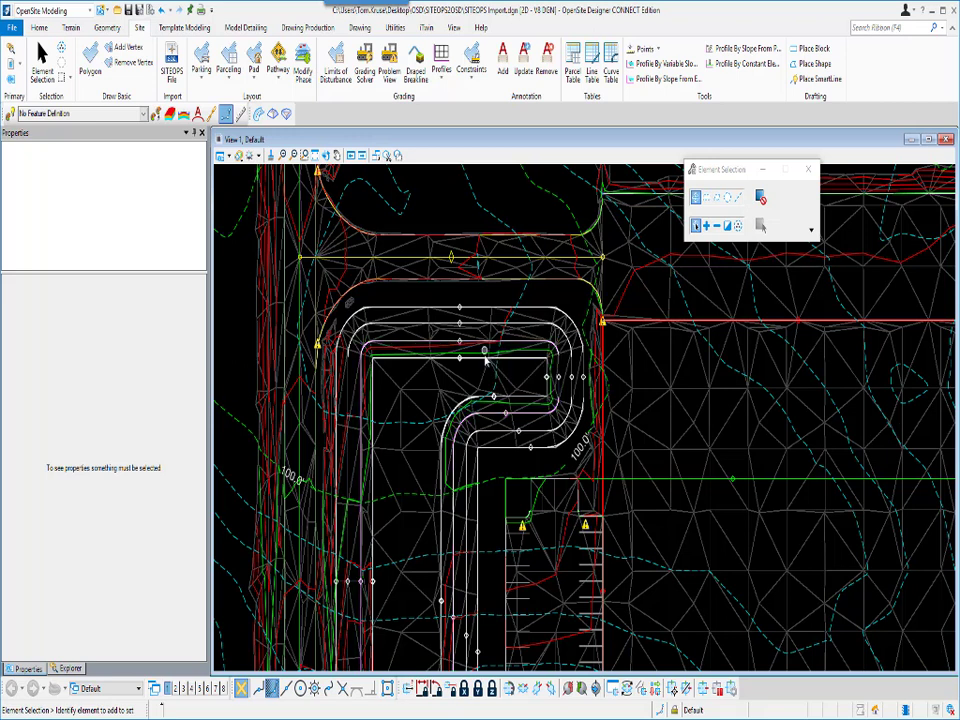
pyautogui.click(486, 360)
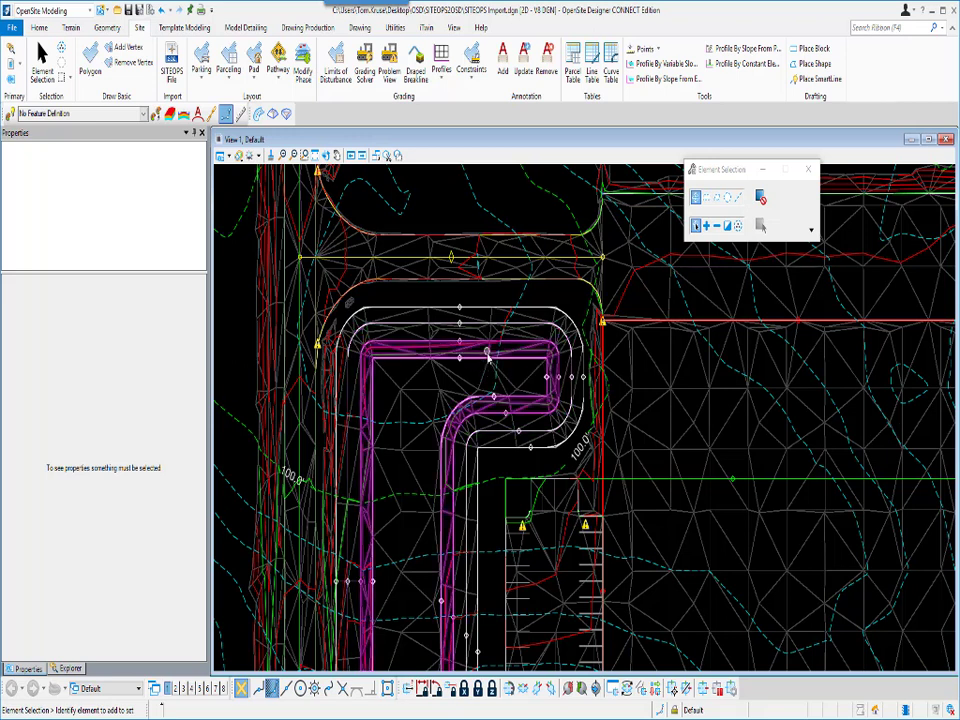
pyautogui.click(484, 364)
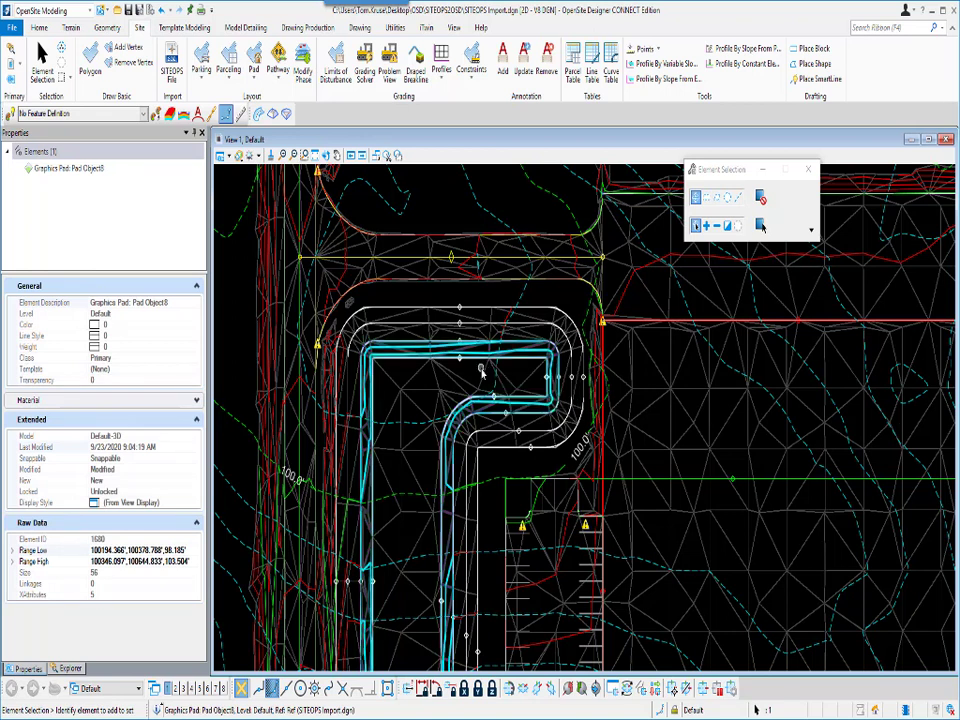
pyautogui.click(474, 368)
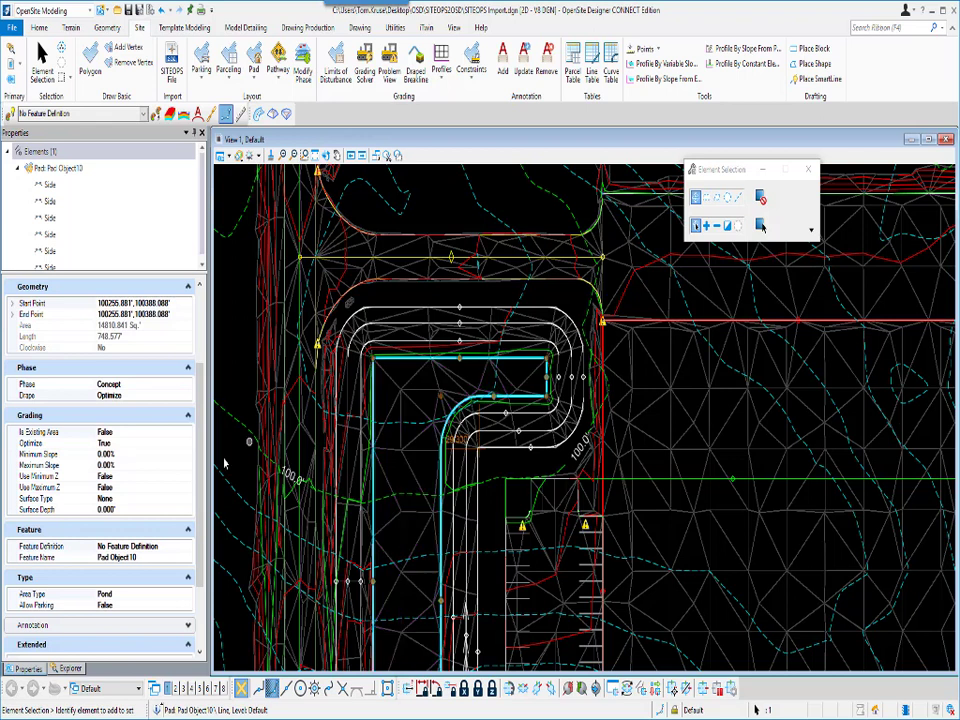
pyautogui.moveTo(144, 490)
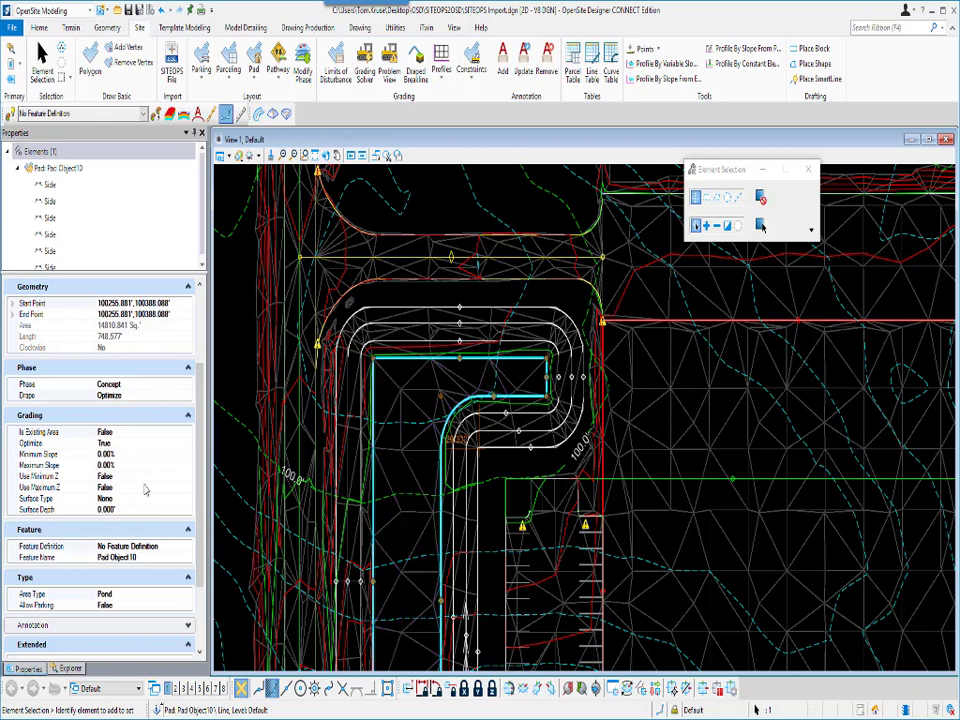
pyautogui.moveTo(130, 462)
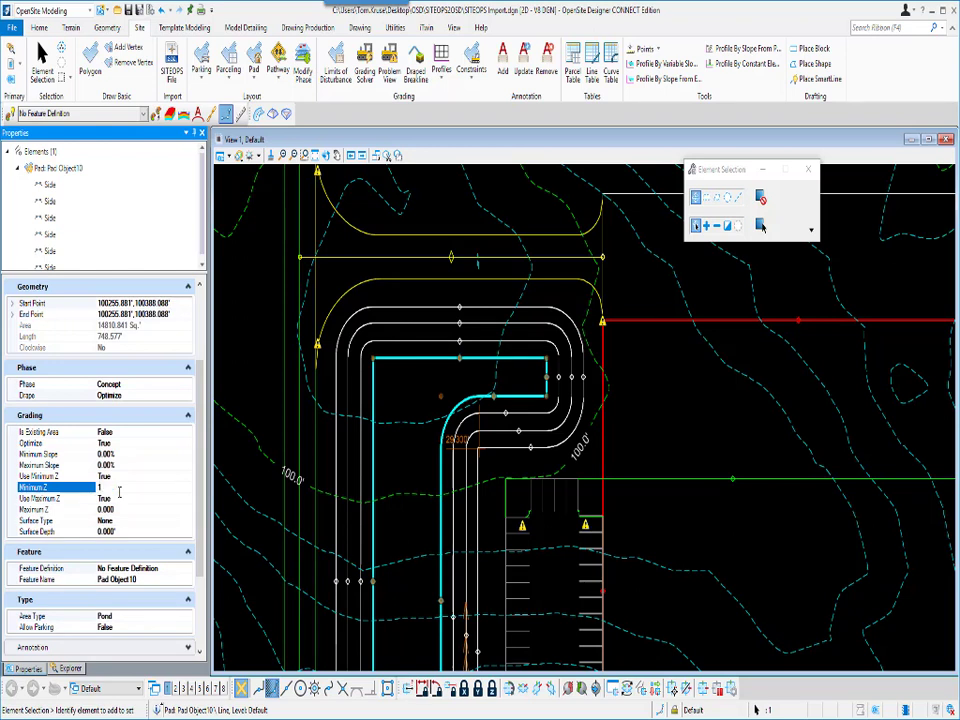
# Step: Set the pond pads' elevations to 100 and 104 with their maximum slope values
pyautogui.write('100.000')
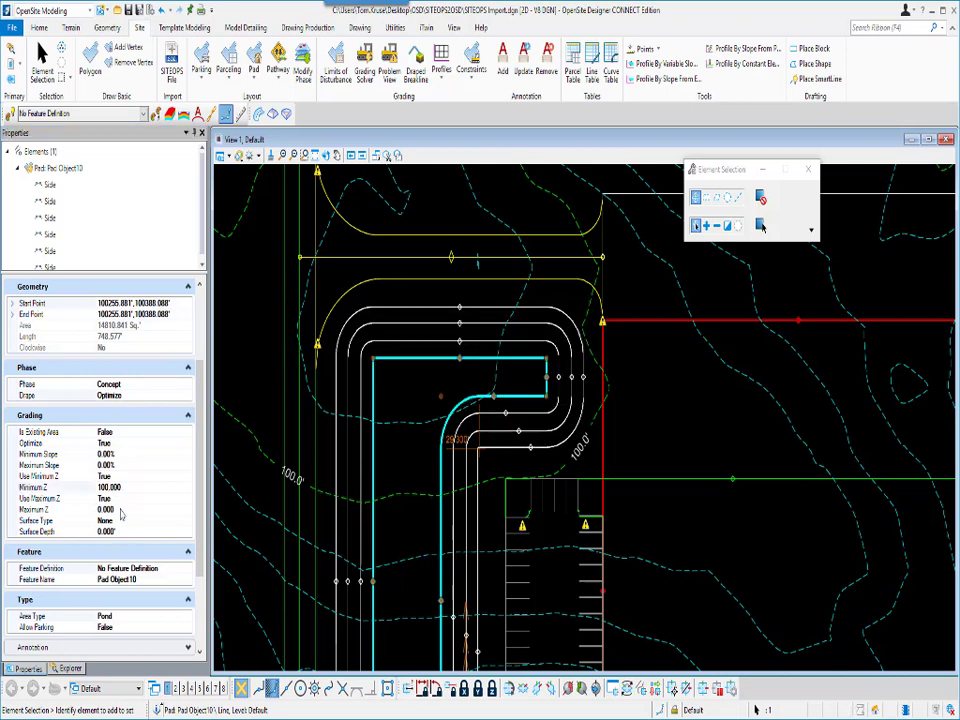
pyautogui.click(104, 508)
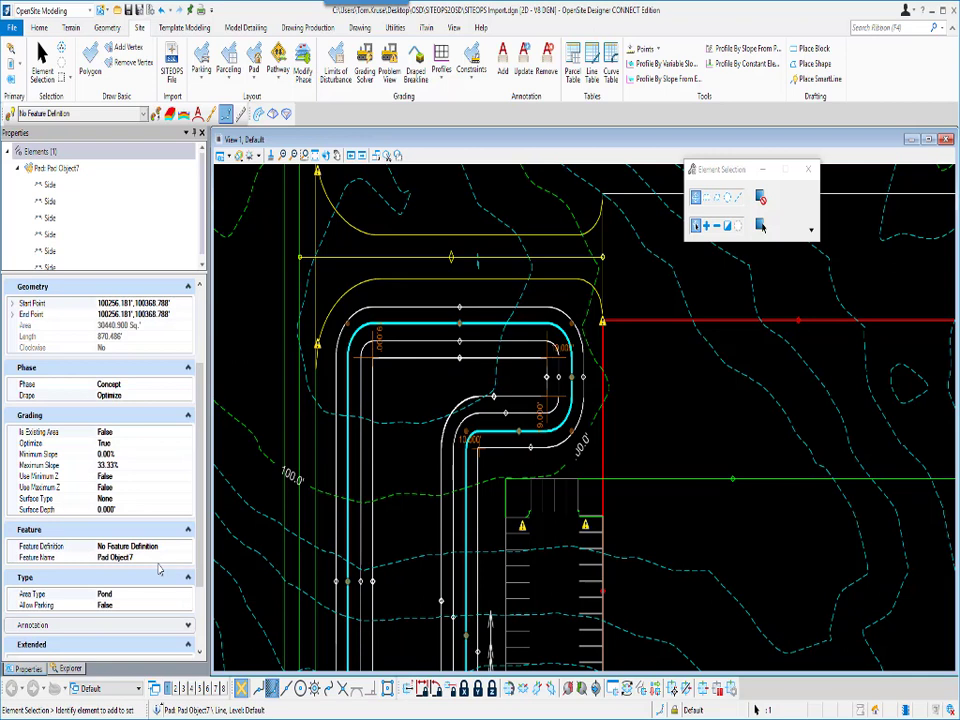
pyautogui.click(110, 464)
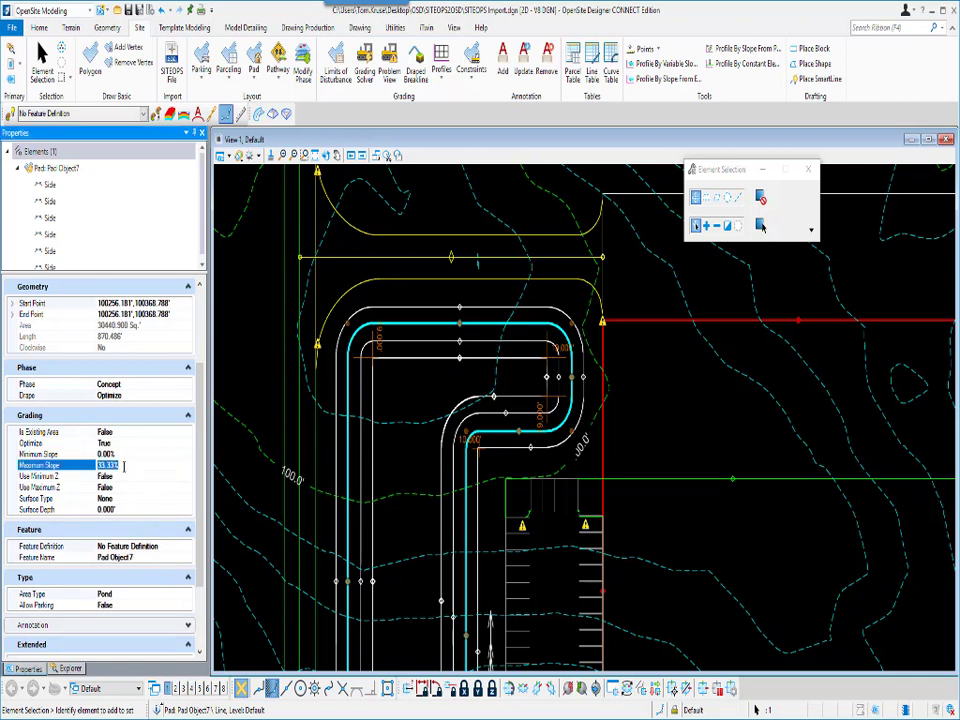
pyautogui.write('2')
pyautogui.press('Enter')
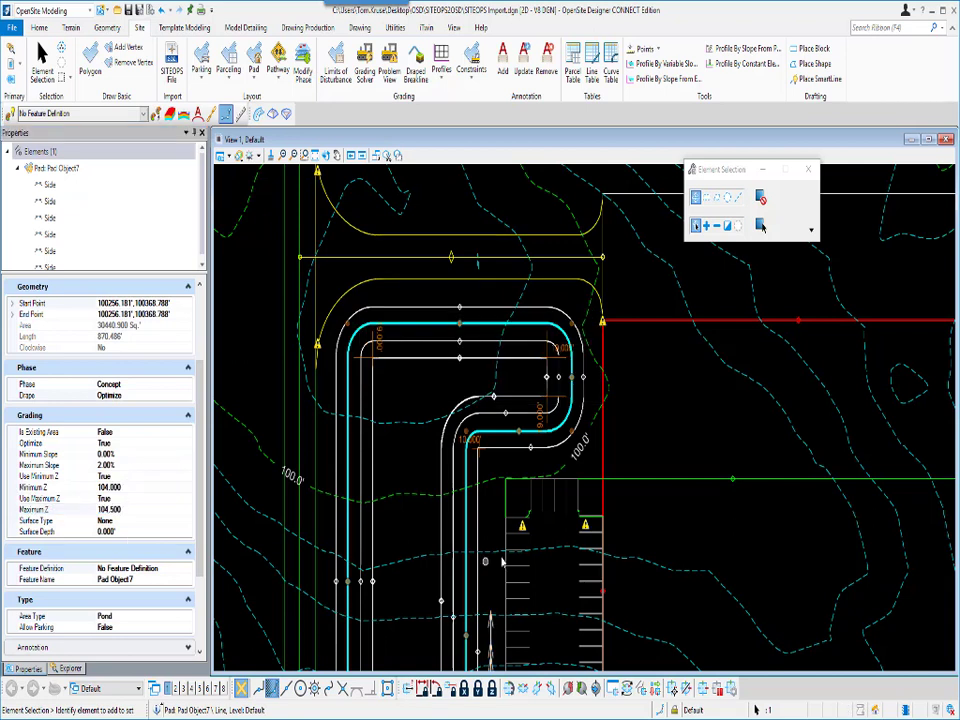
# Step: Check another pad's grading, then select the parking pad and review its Link Height
pyautogui.click(554, 452)
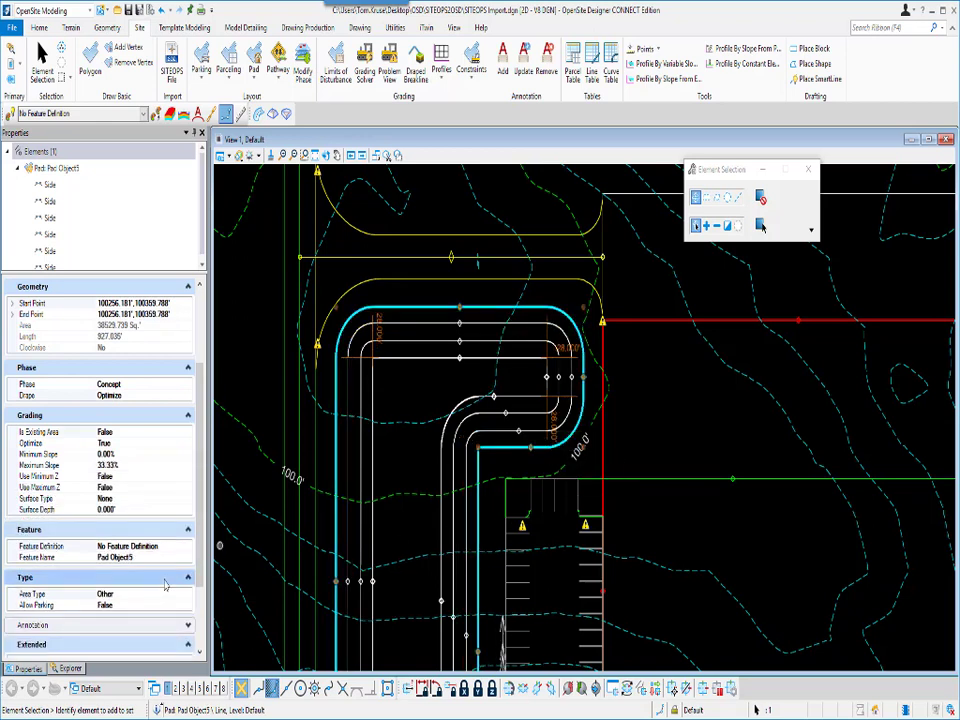
pyautogui.click(112, 452)
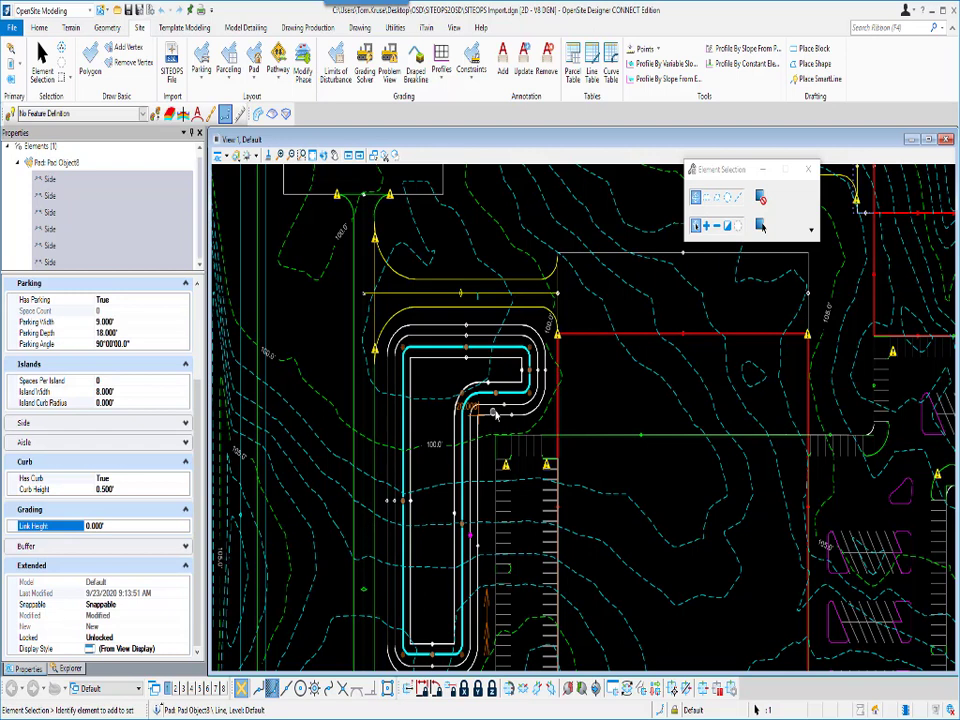
pyautogui.click(496, 412)
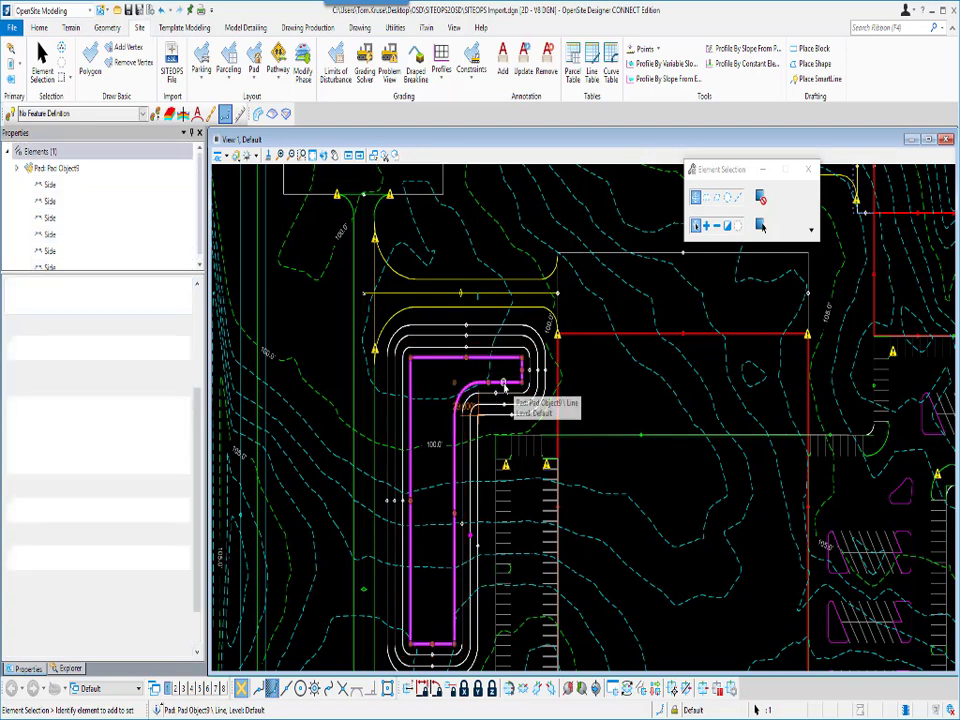
pyautogui.click(50, 188)
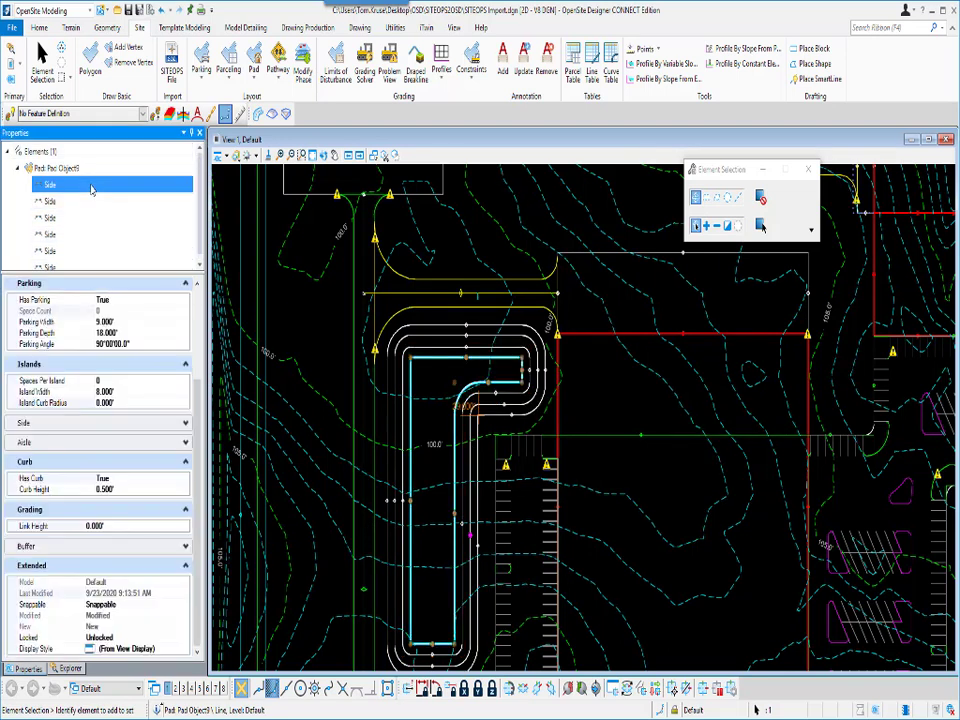